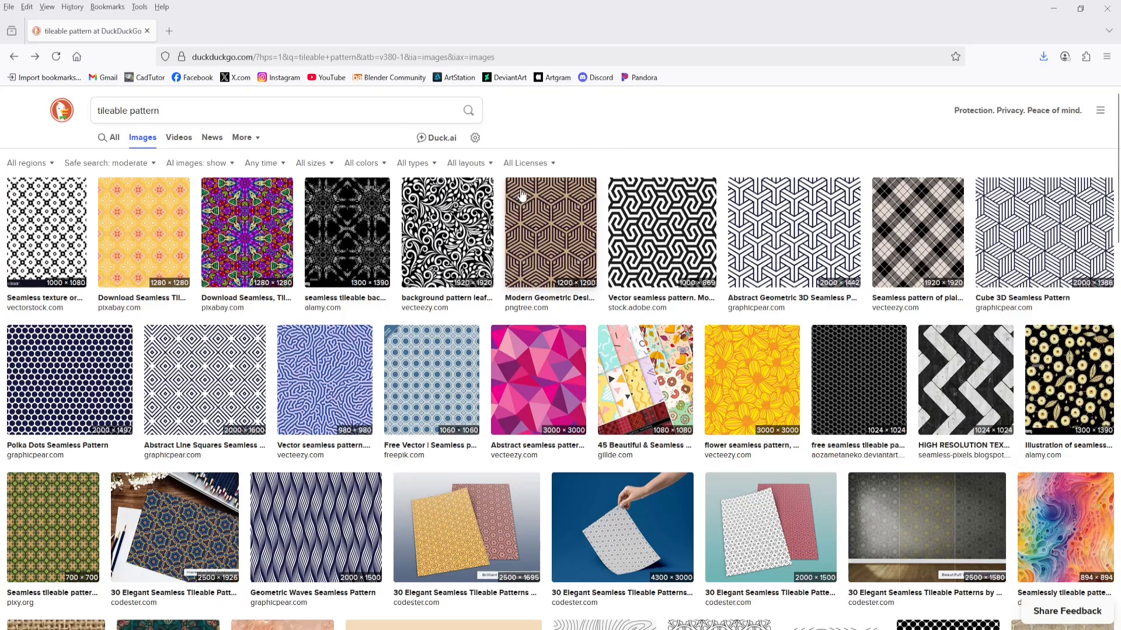
Open the black-and-white leaf swirl pattern full size in a new tab from DuckDuckGo results
{"action": "left_click", "coordinate": [446, 233]}
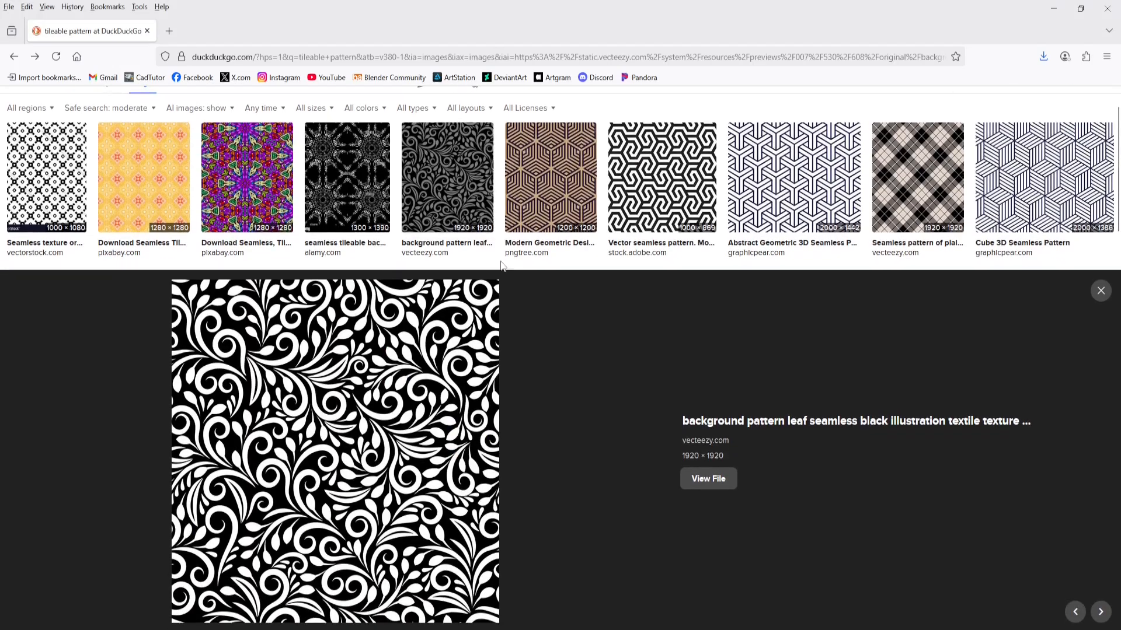
{"action": "left_click", "coordinate": [707, 478]}
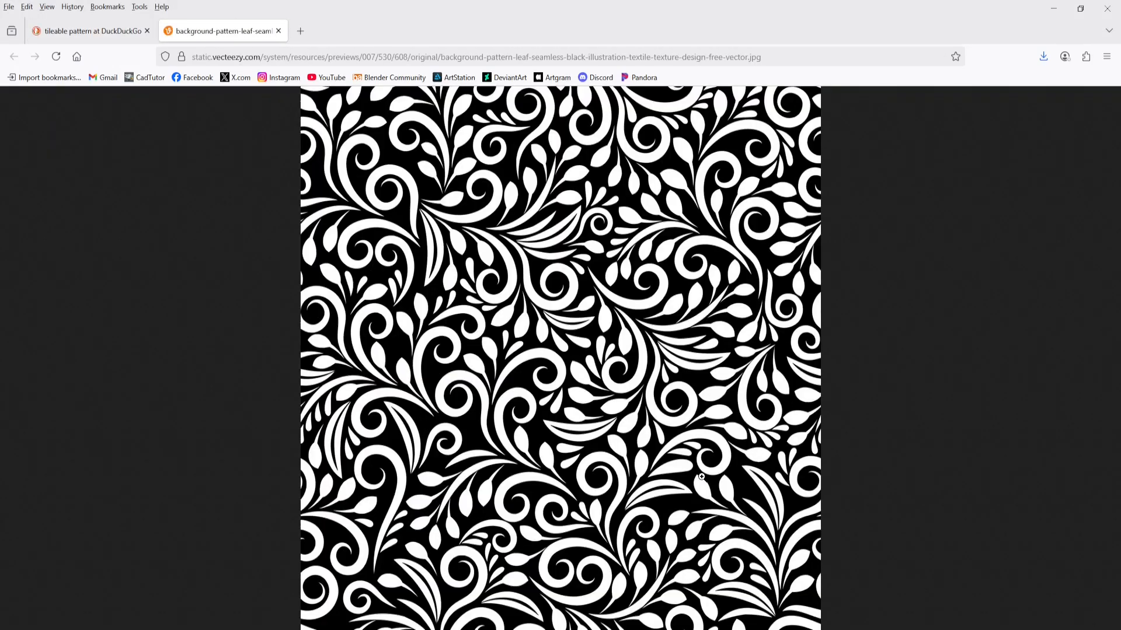
{"action": "mouse_move", "coordinate": [576, 245]}
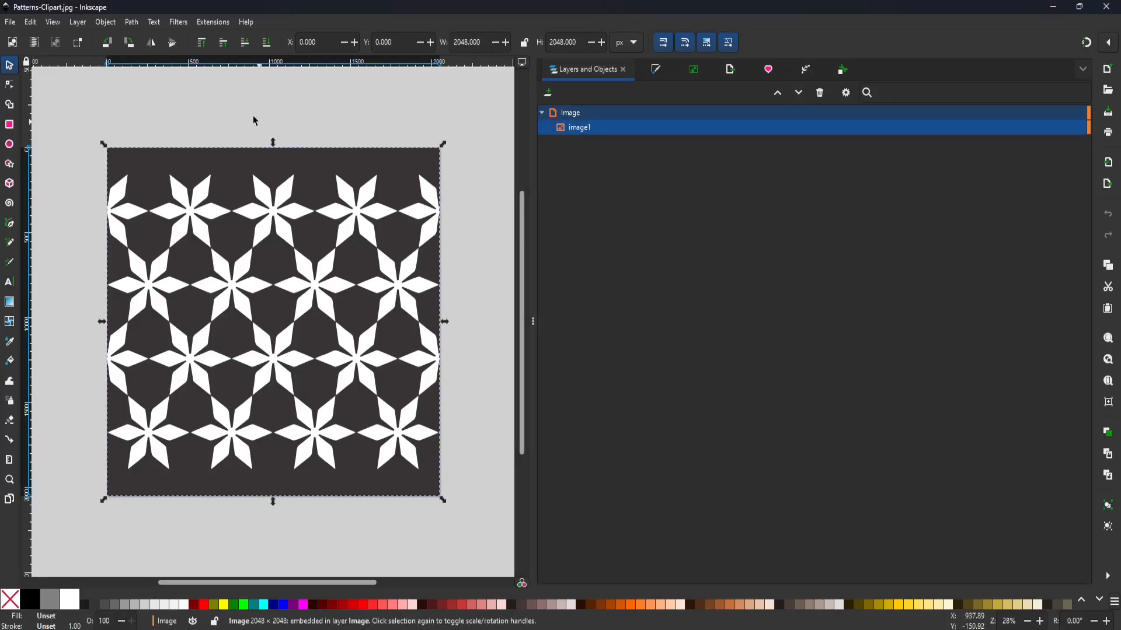
Open Trace Bitmap and try several thresholds, settling on 0.450 to preview the stars
{"action": "left_click", "coordinate": [131, 22]}
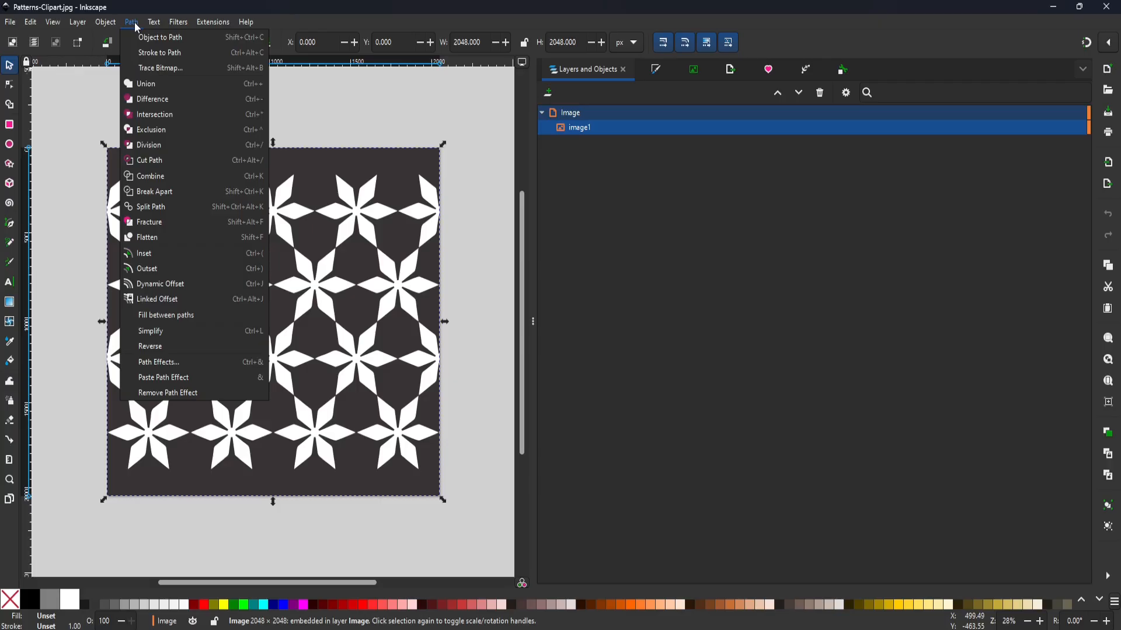
{"action": "left_click", "coordinate": [160, 67]}
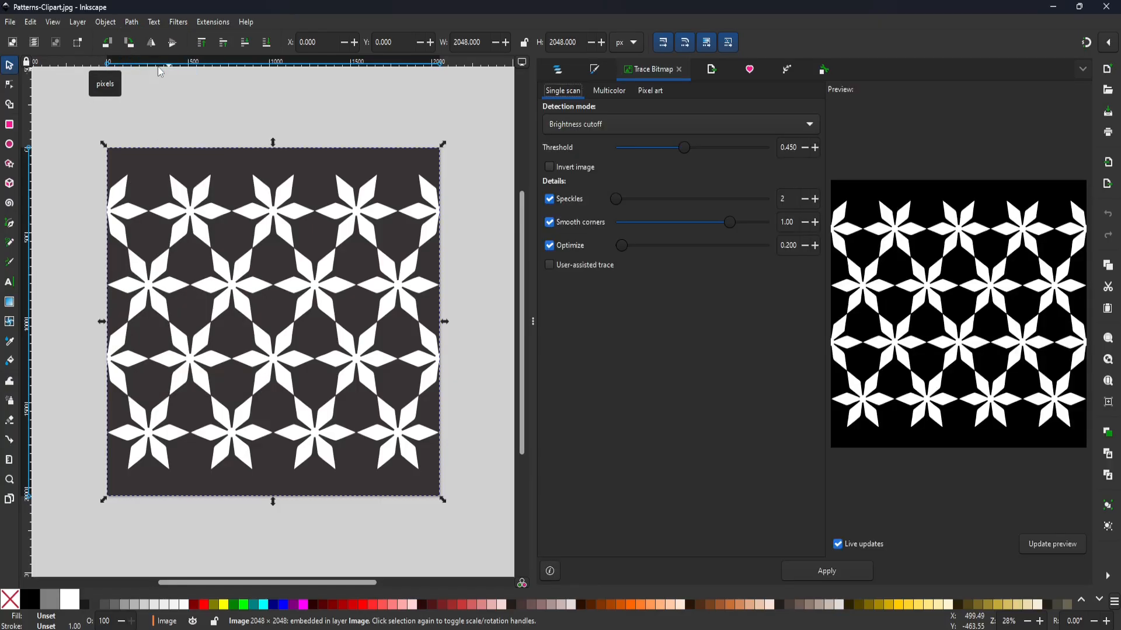
{"action": "mouse_move", "coordinate": [976, 356]}
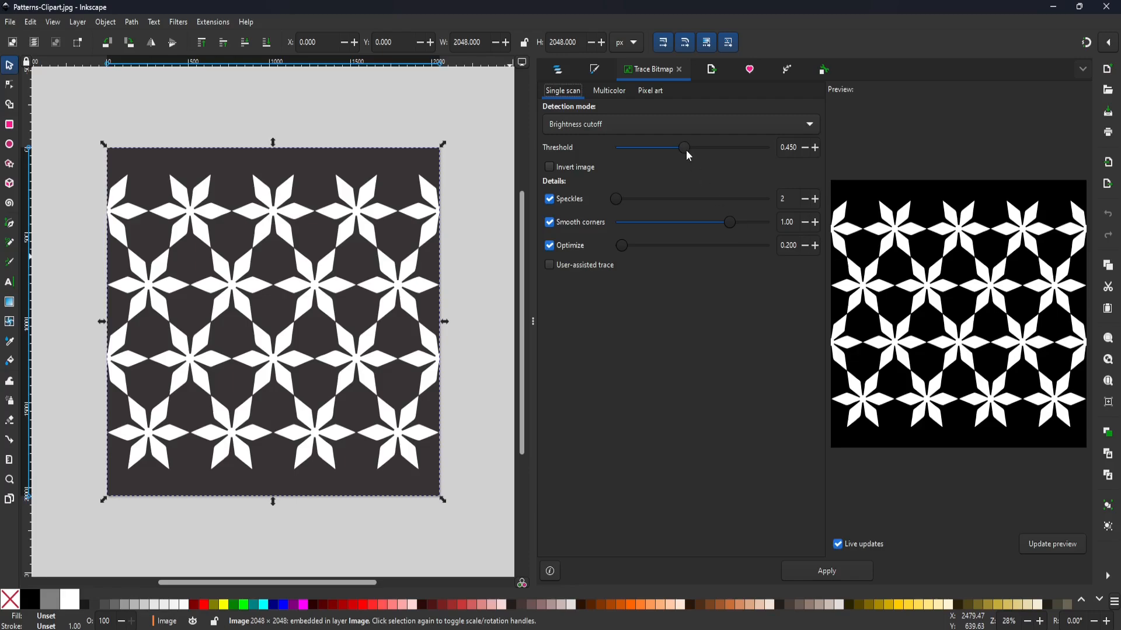
{"action": "left_click_drag", "start_coordinate": [684, 147], "coordinate": [637, 147]}
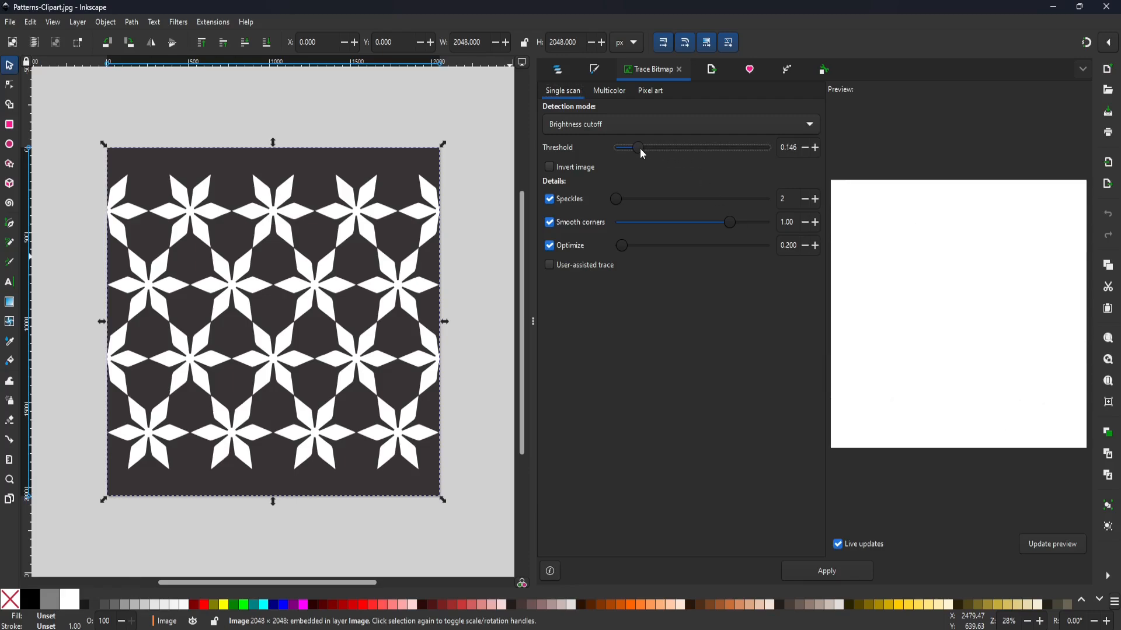
{"action": "left_click_drag", "start_coordinate": [638, 147], "coordinate": [630, 147]}
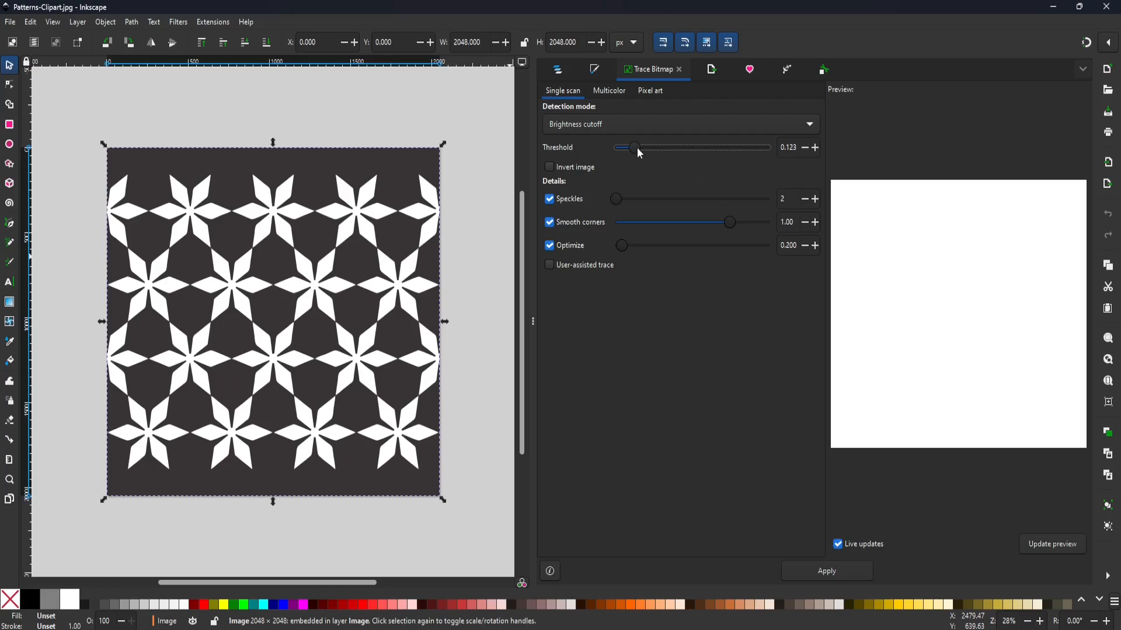
{"action": "left_click_drag", "start_coordinate": [632, 147], "coordinate": [647, 147]}
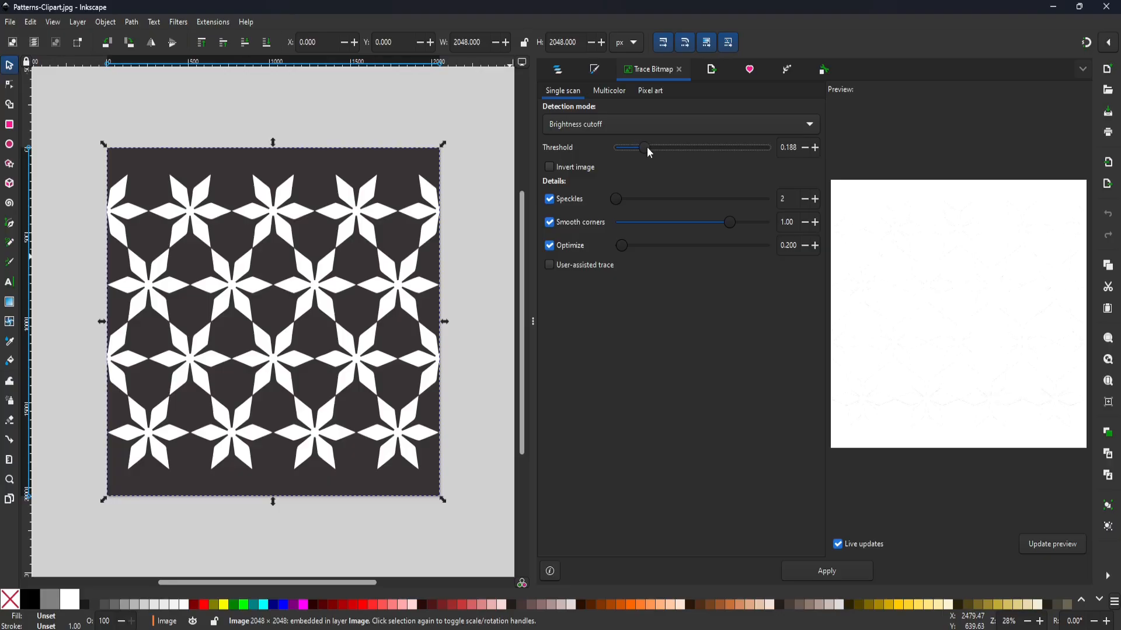
{"action": "left_click_drag", "start_coordinate": [642, 147], "coordinate": [650, 147]}
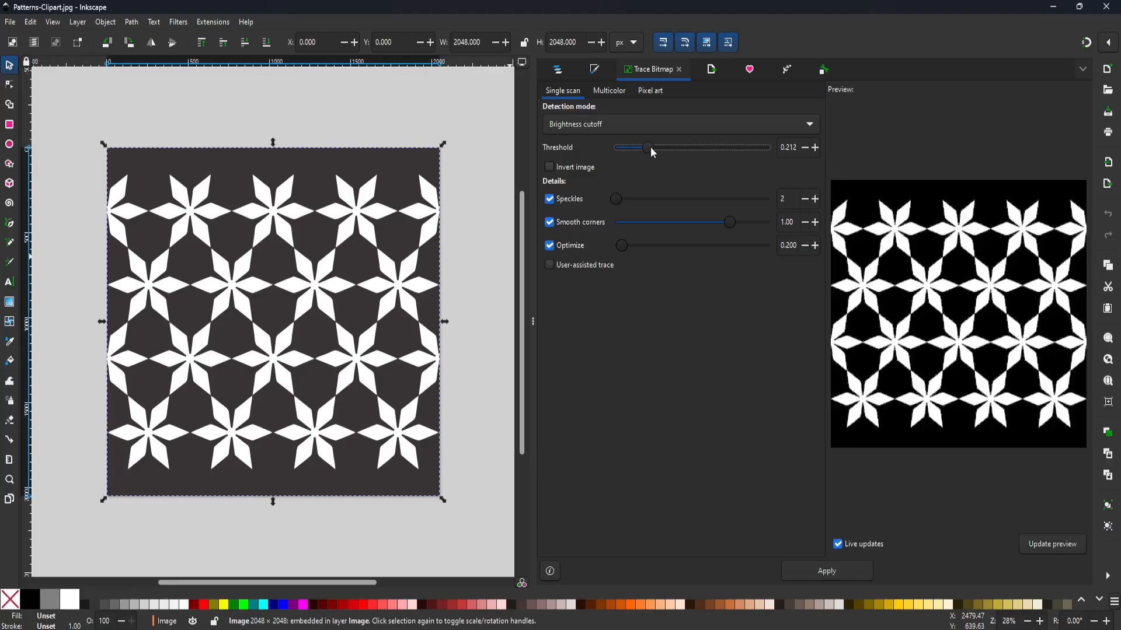
{"action": "left_click_drag", "start_coordinate": [651, 148], "coordinate": [681, 147]}
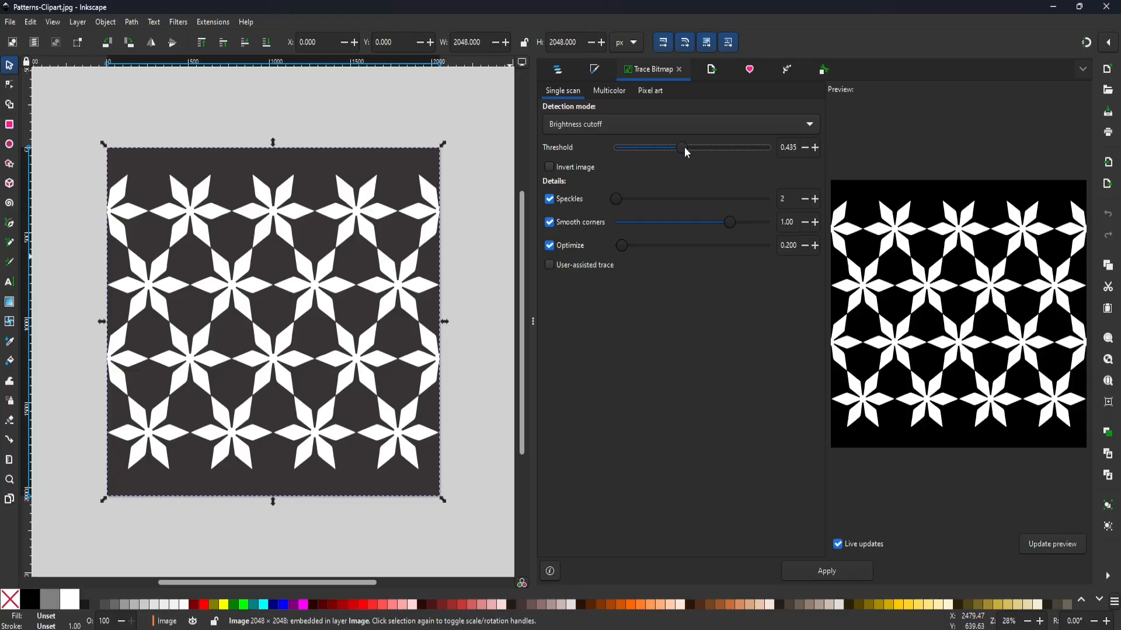
{"action": "left_click_drag", "start_coordinate": [679, 147], "coordinate": [685, 148]}
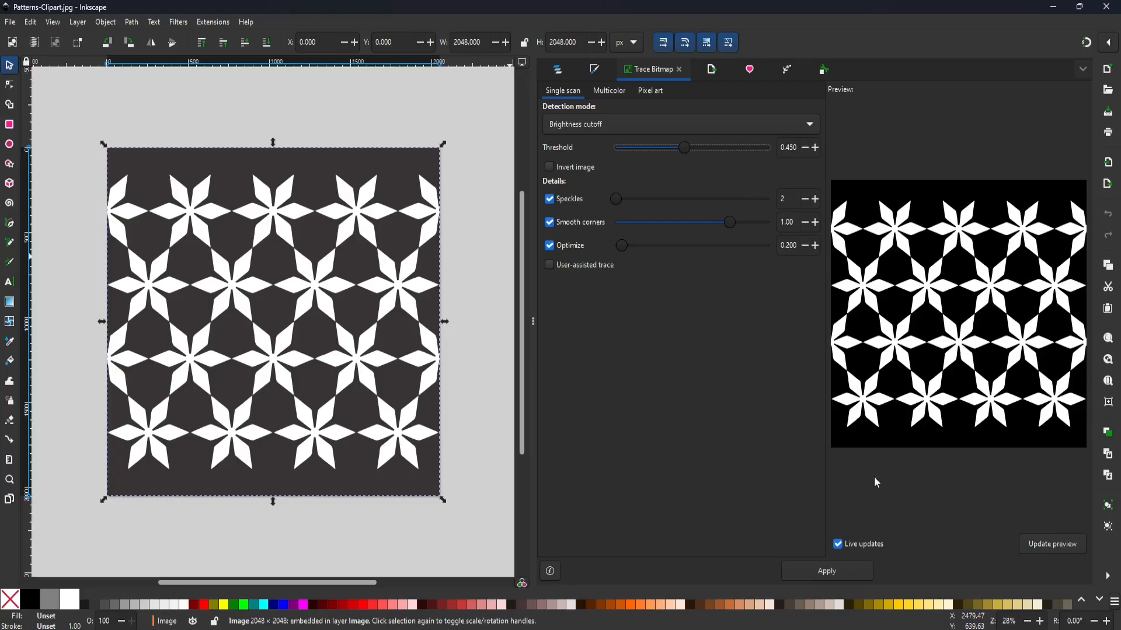
Apply the 0.450 trace and remove the original image1 bitmap via Layers and Objects
{"action": "left_click", "coordinate": [827, 571]}
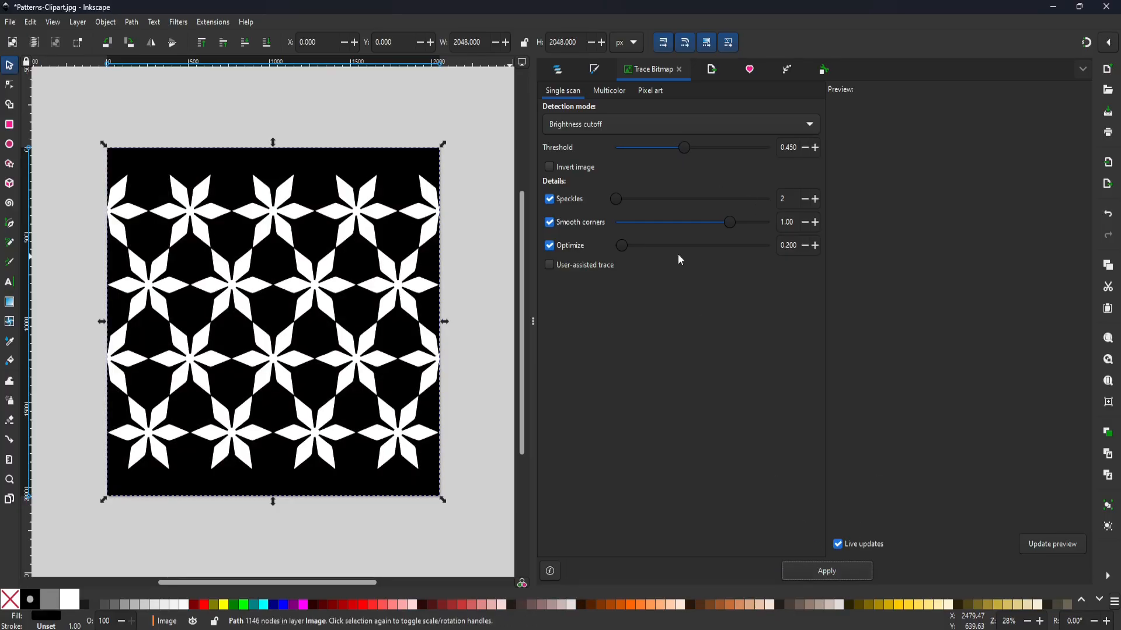
{"action": "left_click", "coordinate": [557, 69]}
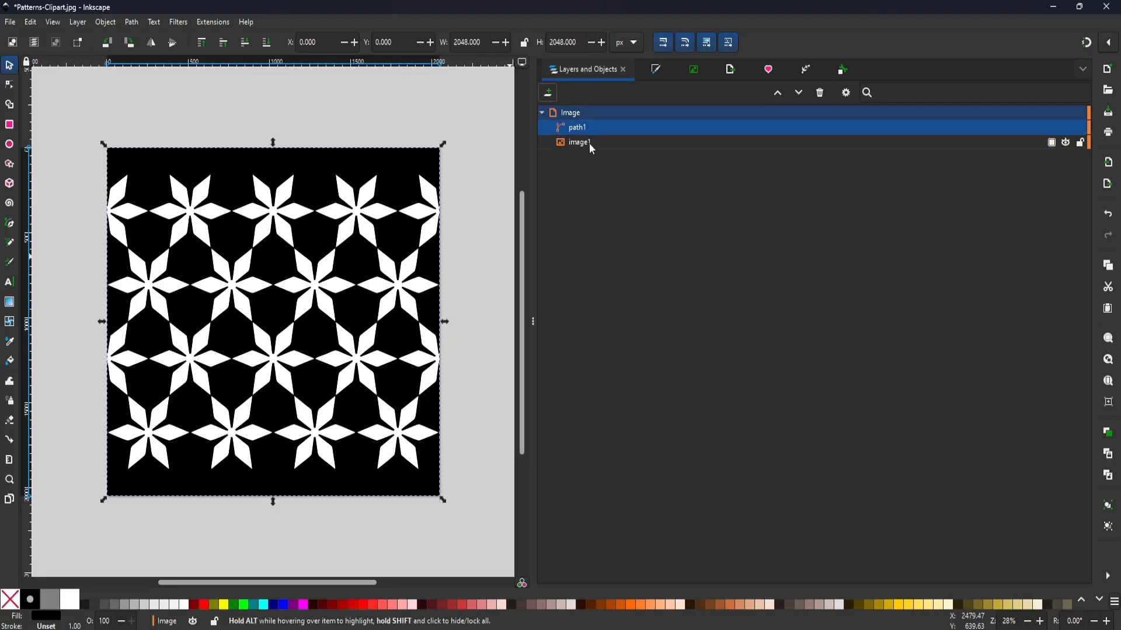
{"action": "left_click", "coordinate": [579, 141]}
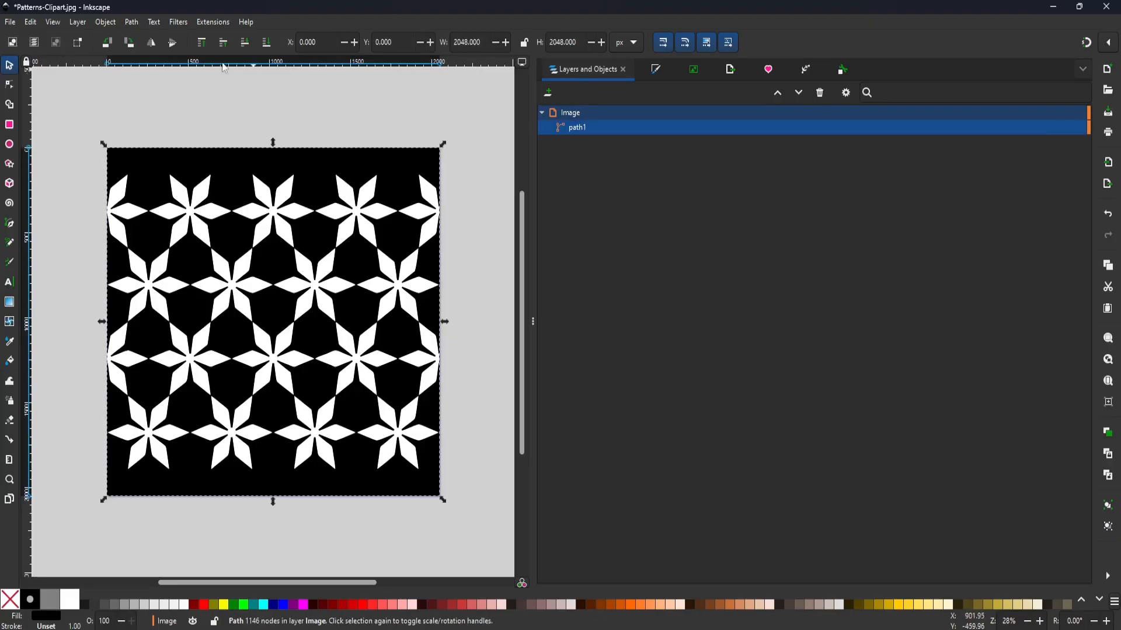
Save a copy of the traced star drawing as Plain SVG in the Images folder
{"action": "left_click", "coordinate": [10, 21]}
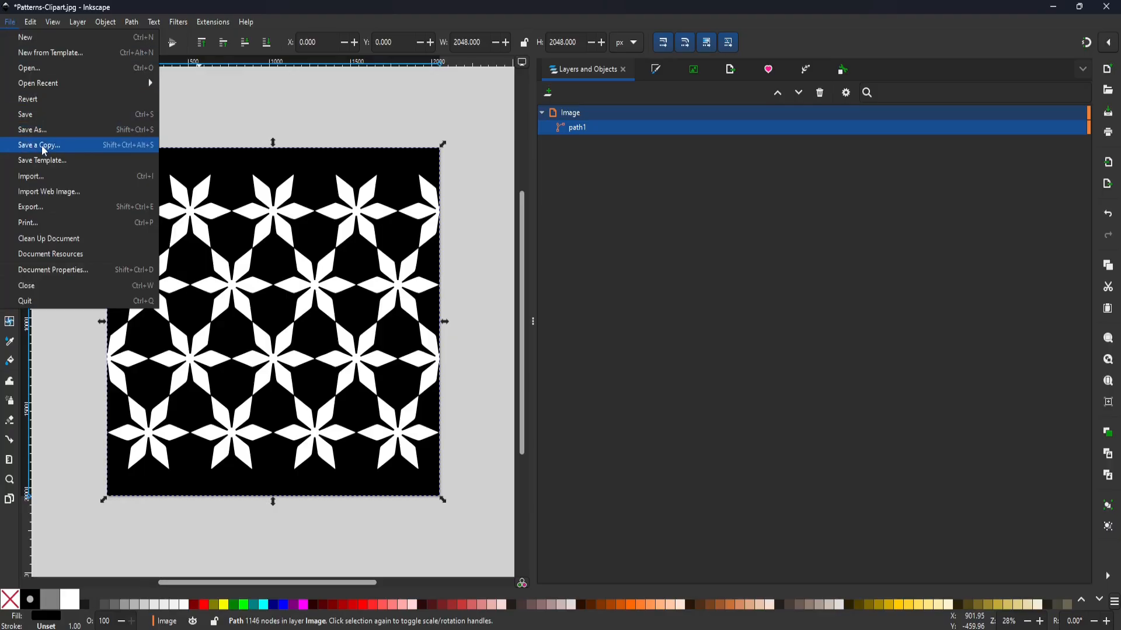
{"action": "left_click", "coordinate": [39, 146]}
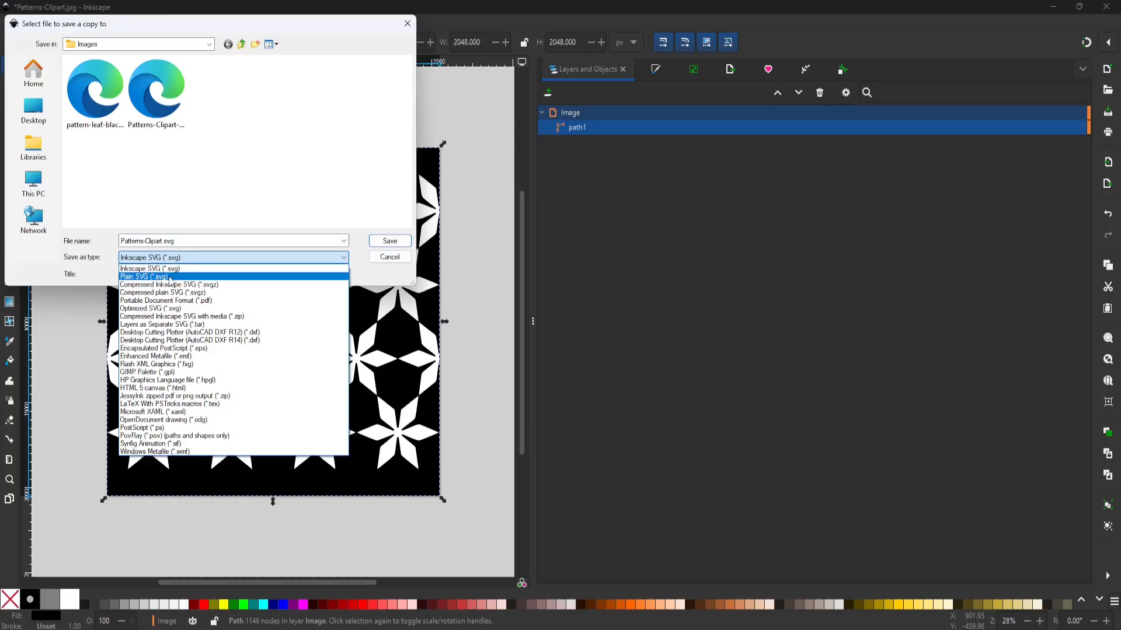
{"action": "left_click", "coordinate": [144, 276]}
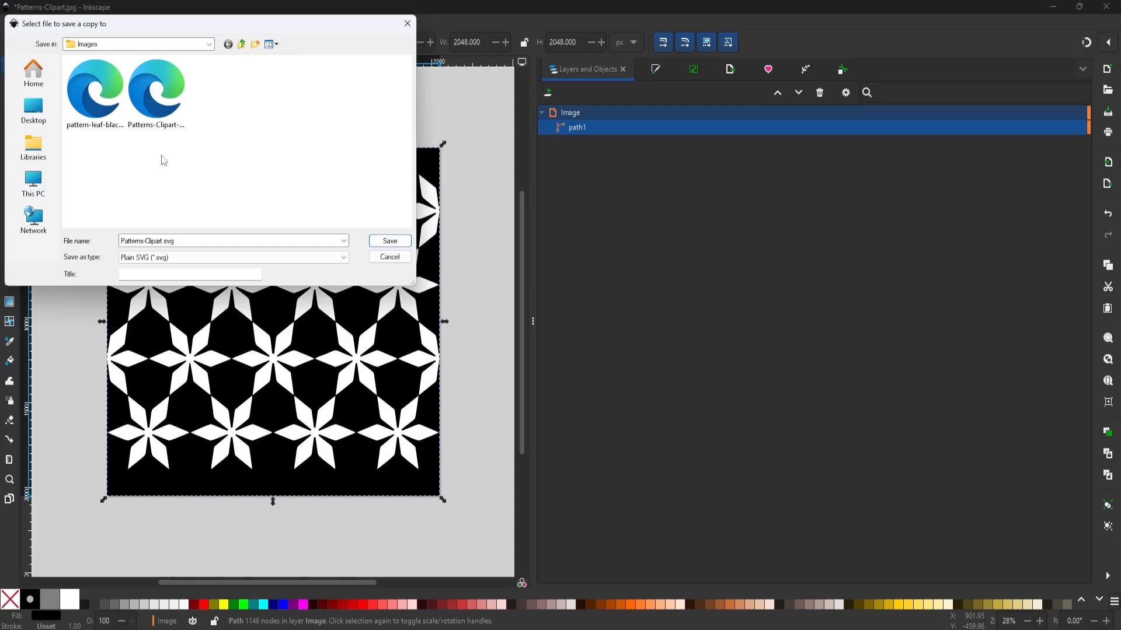
{"action": "left_click", "coordinate": [389, 241]}
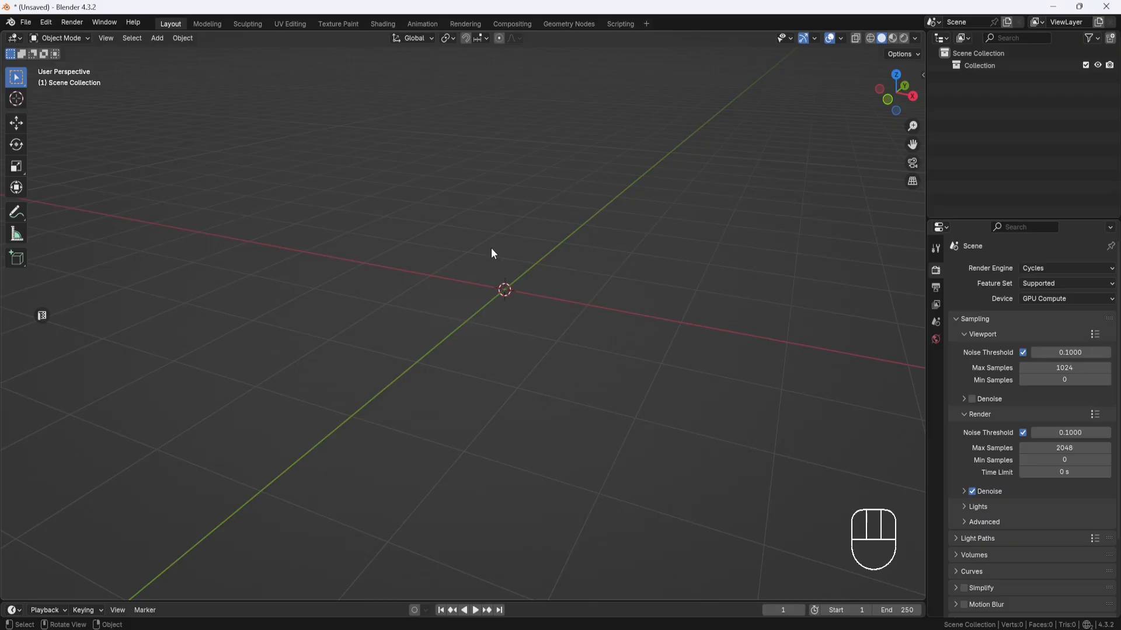
Add a cylinder mesh, entering 96 in its Add Cylinder settings
{"action": "key", "text": "shift+a"}
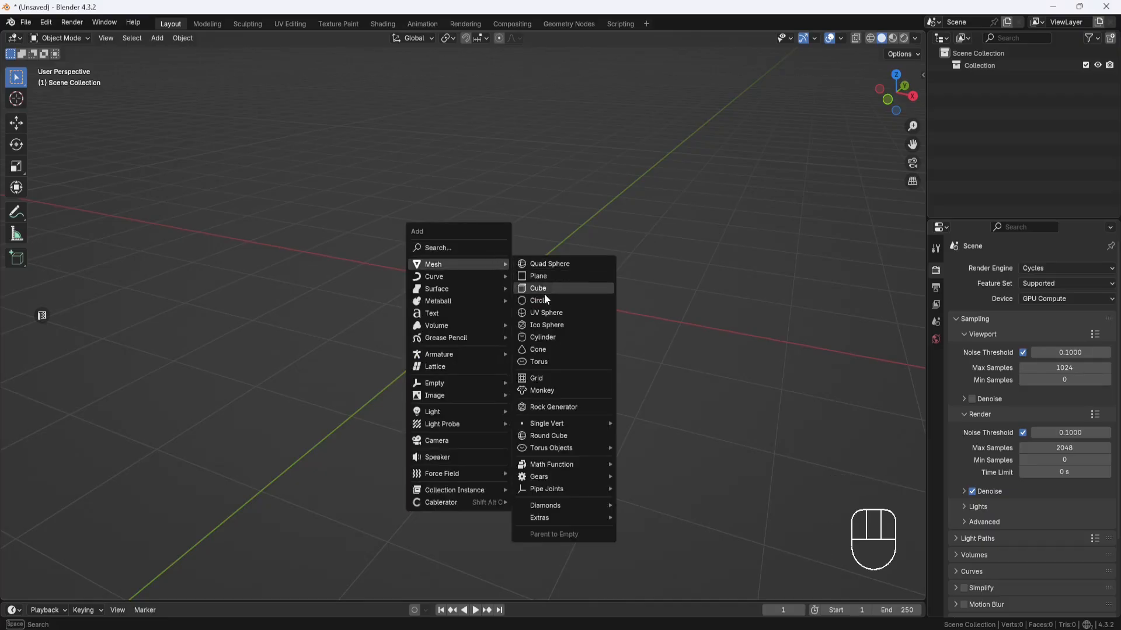
{"action": "left_click", "coordinate": [543, 336]}
{"action": "type", "text": "3"}
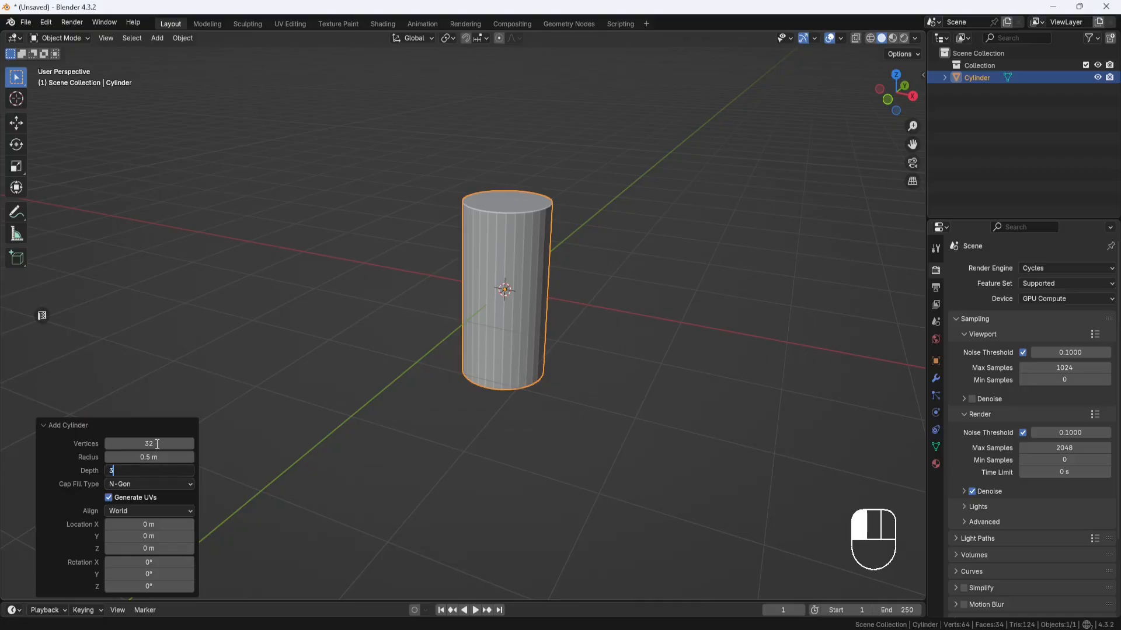
{"action": "type", "text": "96"}
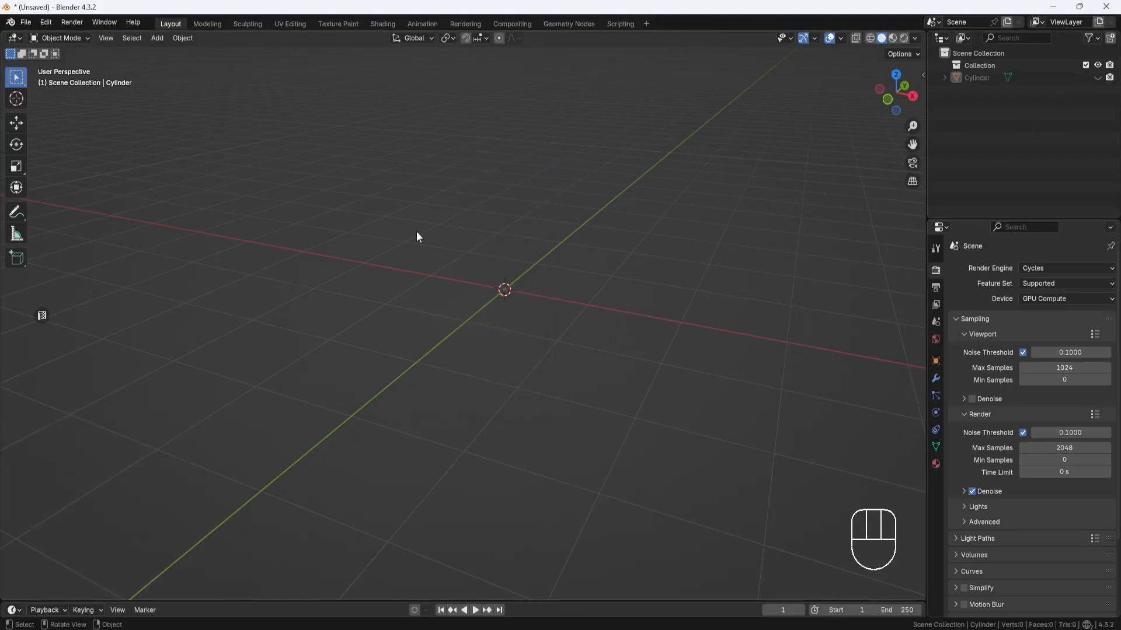
Hide the cylinder and add a circle curve, entering 30 for its sides
{"action": "key", "text": "shift+a"}
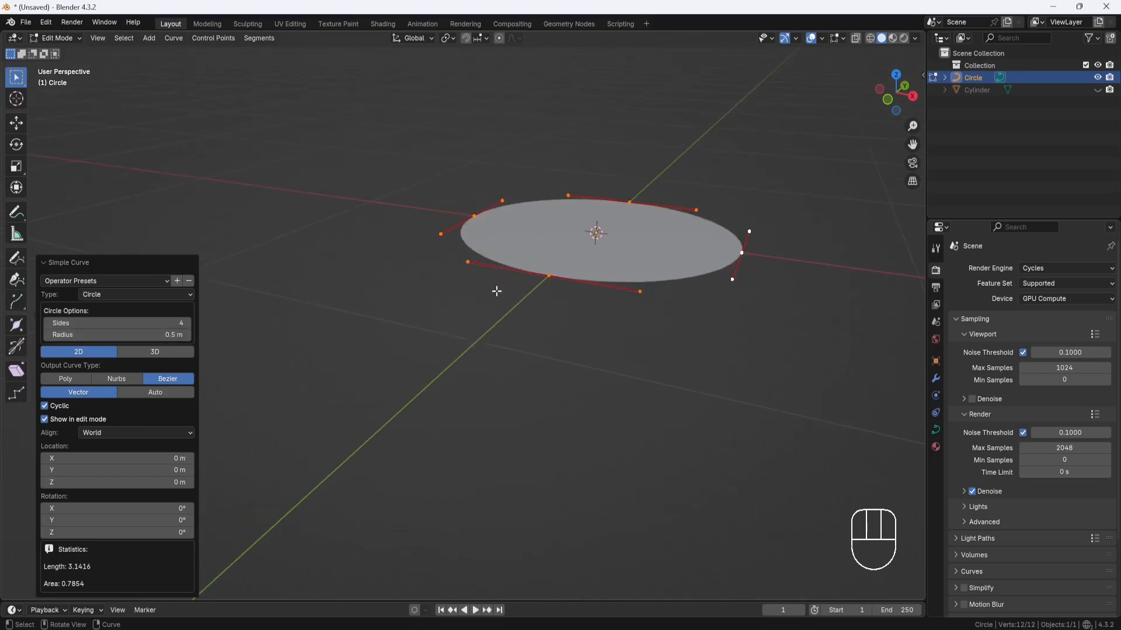
{"action": "left_click_drag", "start_coordinate": [596, 232], "coordinate": [547, 290]}
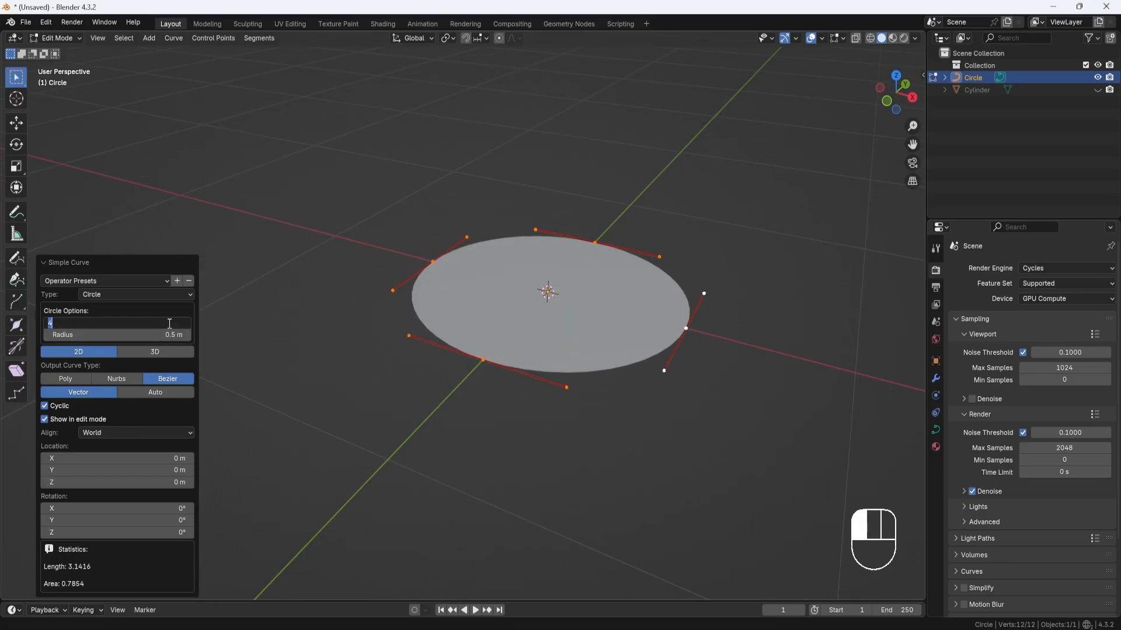
{"action": "type", "text": "30"}
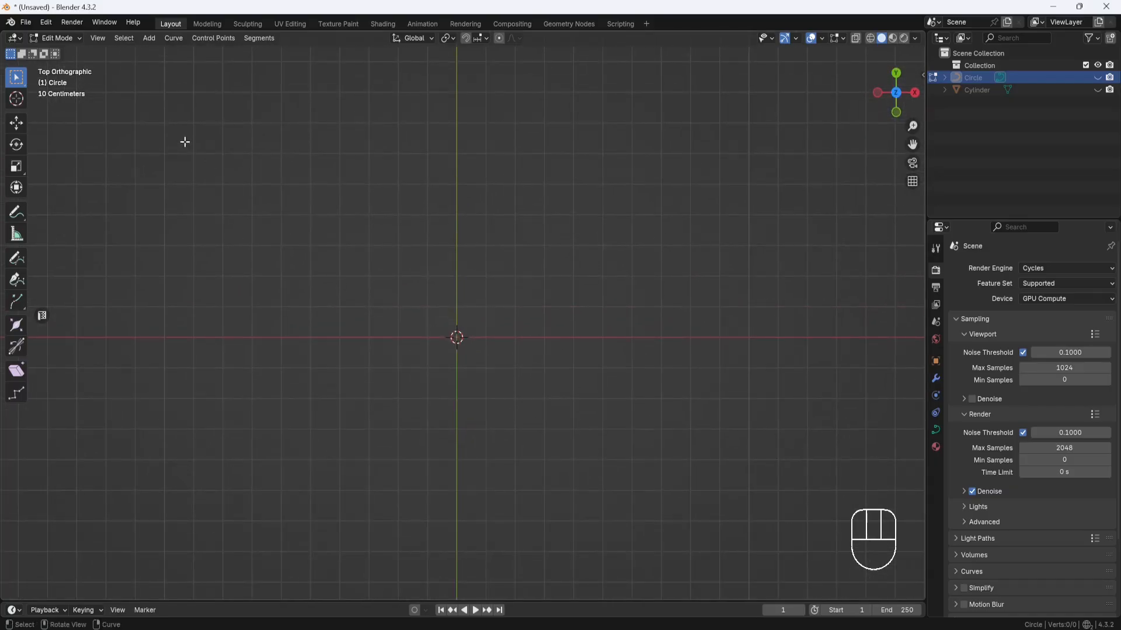
Import the Patterns-Clipart star SVG, which appears as the path1 curve
{"action": "left_click", "coordinate": [26, 22]}
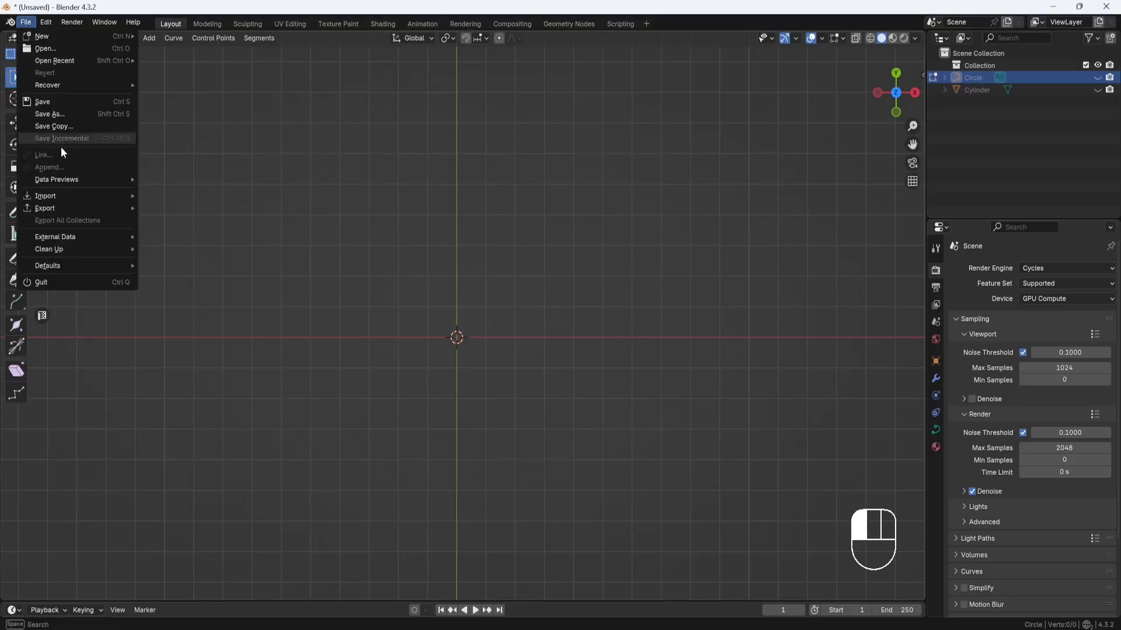
{"action": "mouse_move", "coordinate": [45, 196]}
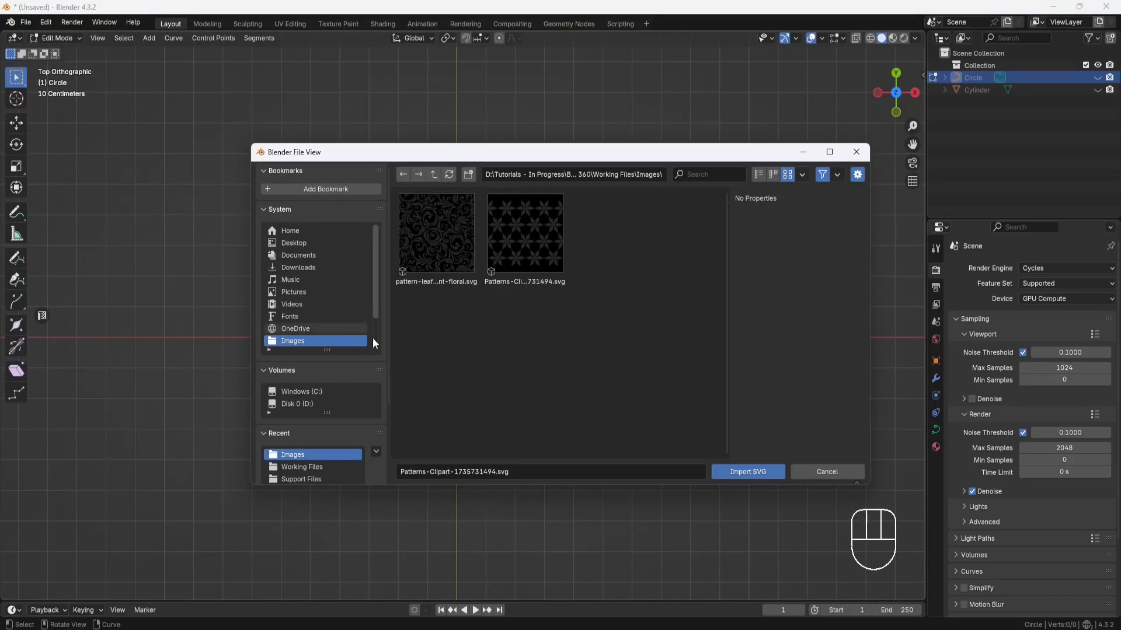
{"action": "left_click", "coordinate": [525, 233]}
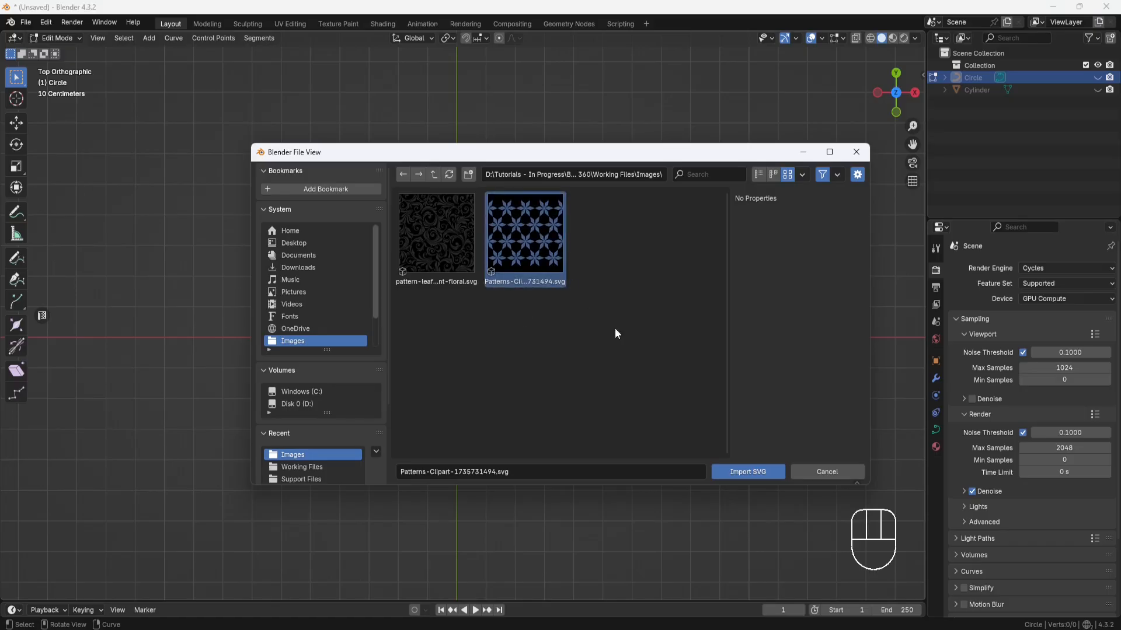
{"action": "left_click", "coordinate": [748, 471]}
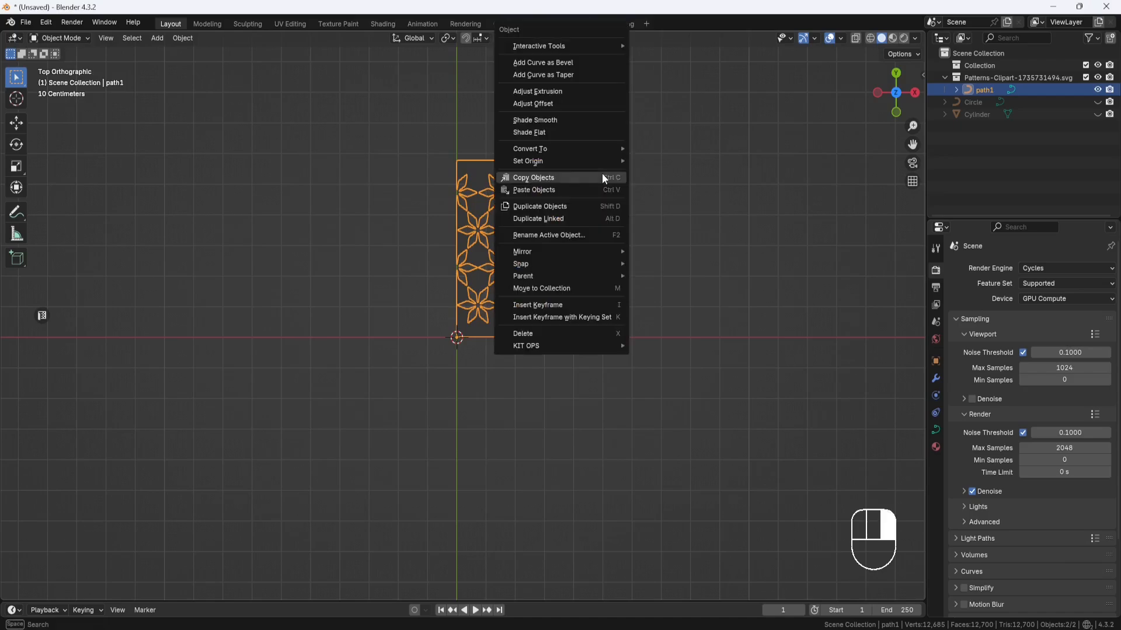
{"action": "mouse_move", "coordinate": [527, 161]}
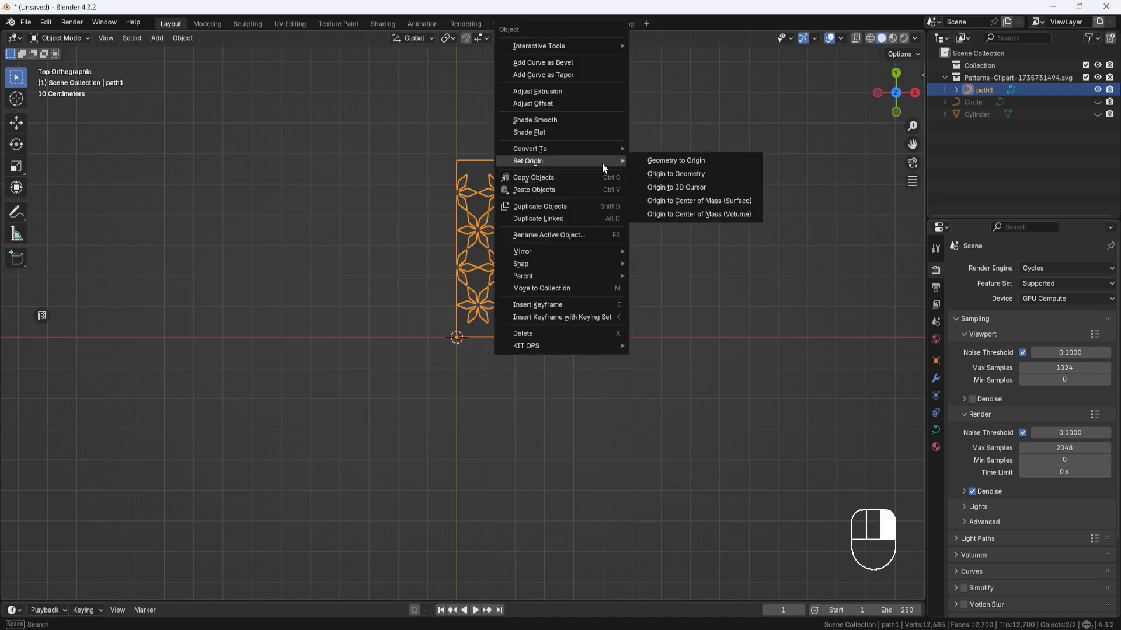
Set the pattern's origin to its geometry and snap the panel to the world origin
{"action": "left_click", "coordinate": [675, 174]}
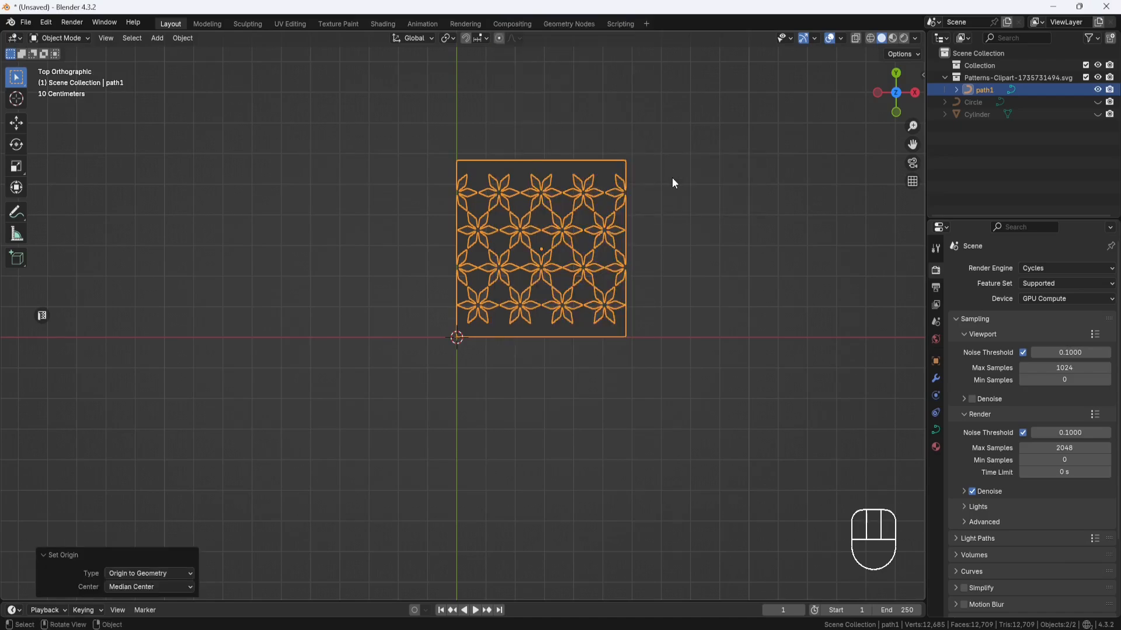
{"action": "key", "text": "shift+s"}
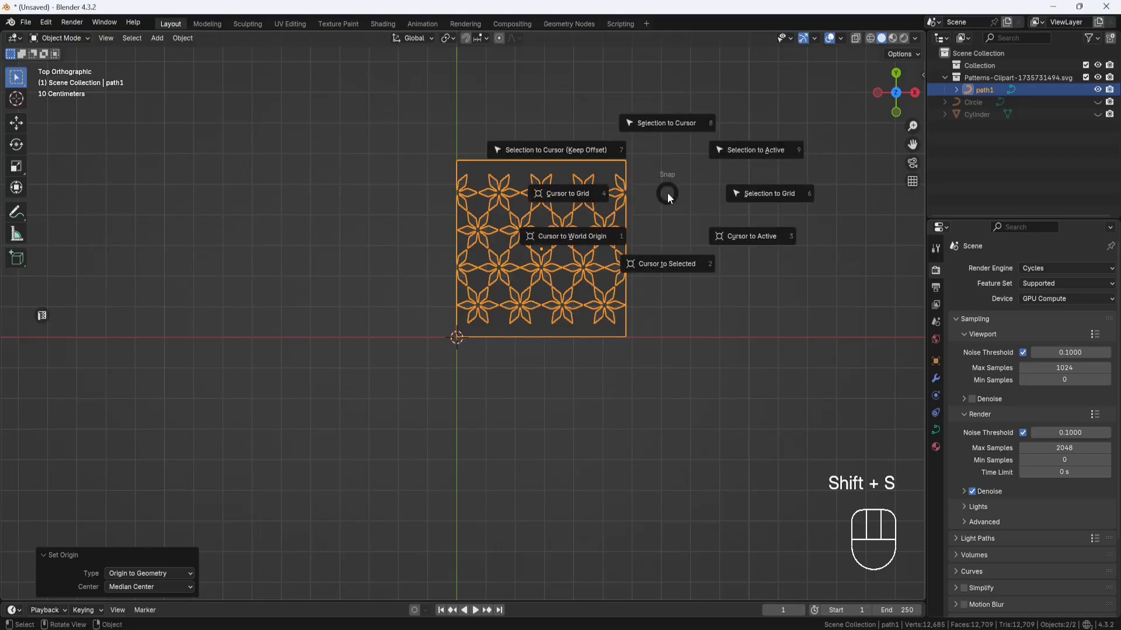
{"action": "left_click", "coordinate": [665, 123]}
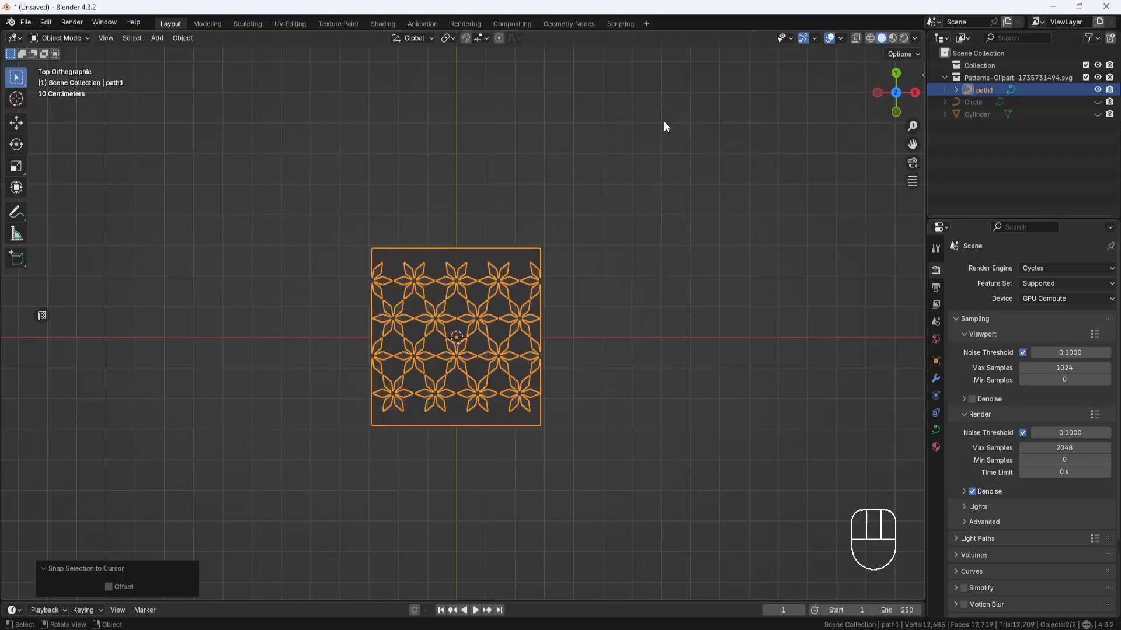
{"action": "left_click_drag", "start_coordinate": [664, 126], "coordinate": [533, 236]}
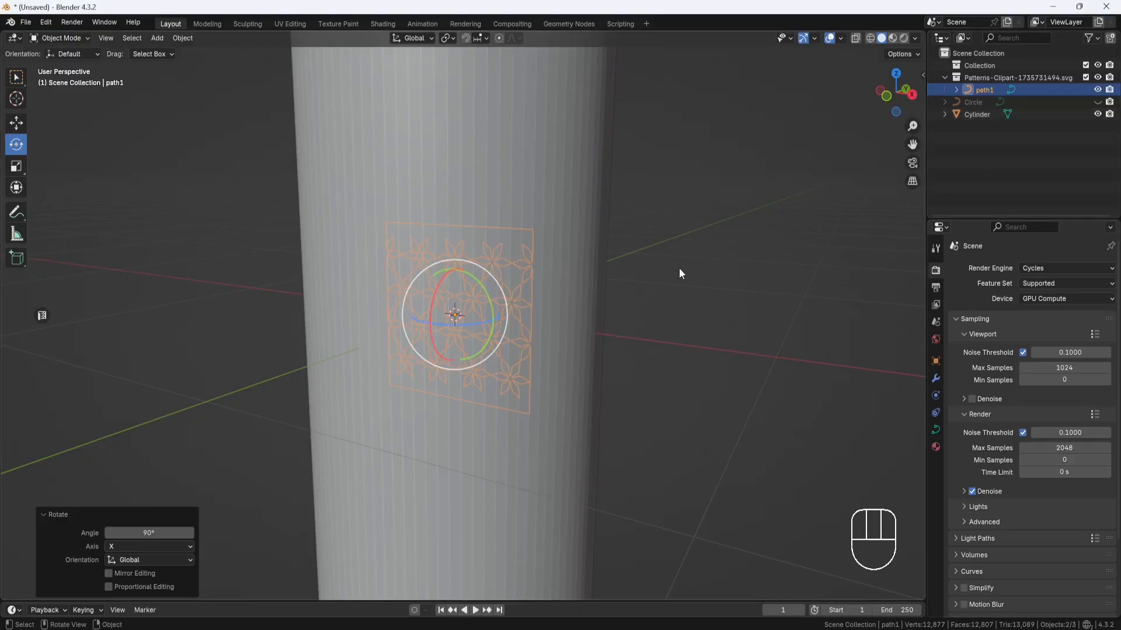
Stand the panel upright in front view, rotated 90° on X and scaled to 5.15
{"action": "key", "text": "KP_1"}
{"action": "type", "text": "5"}
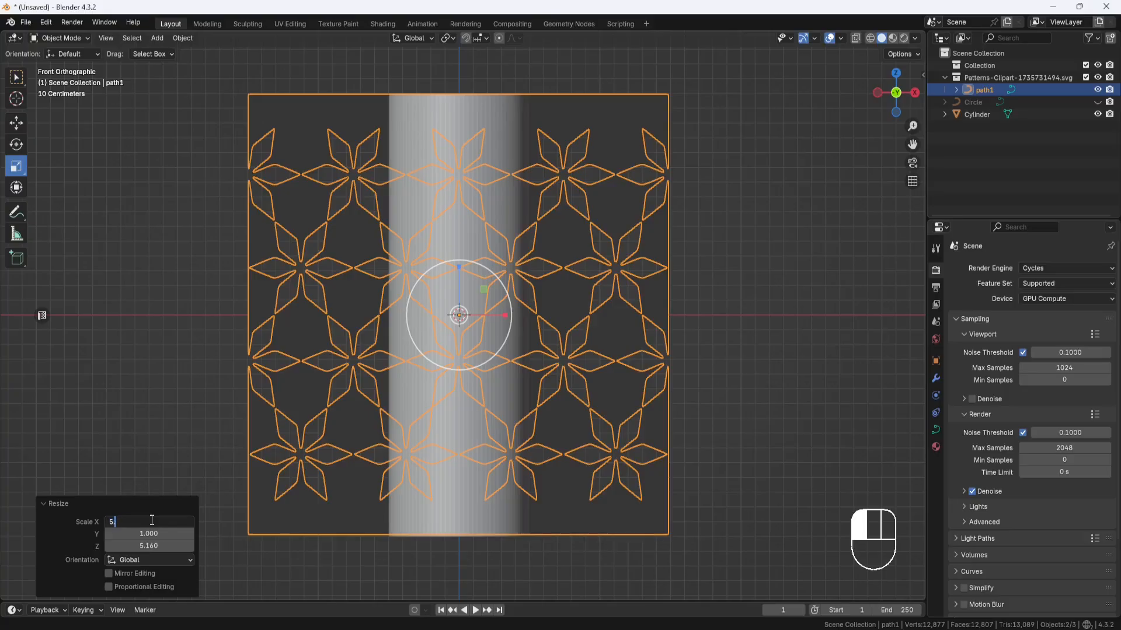
{"action": "key", "text": "Tab"}
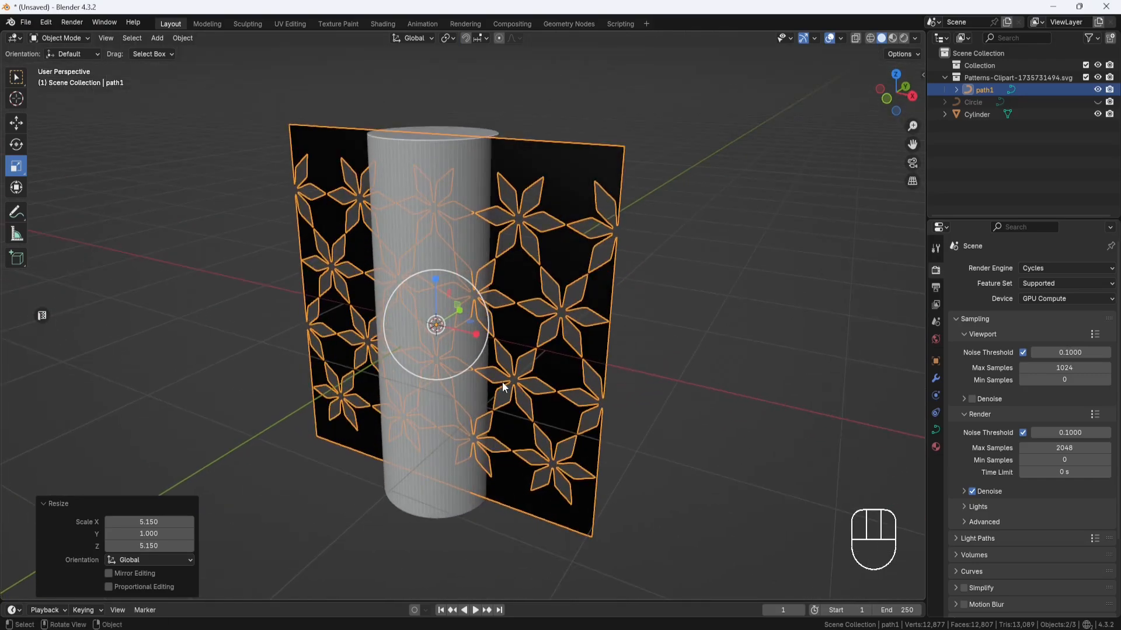
{"action": "key", "text": "ctrl+a"}
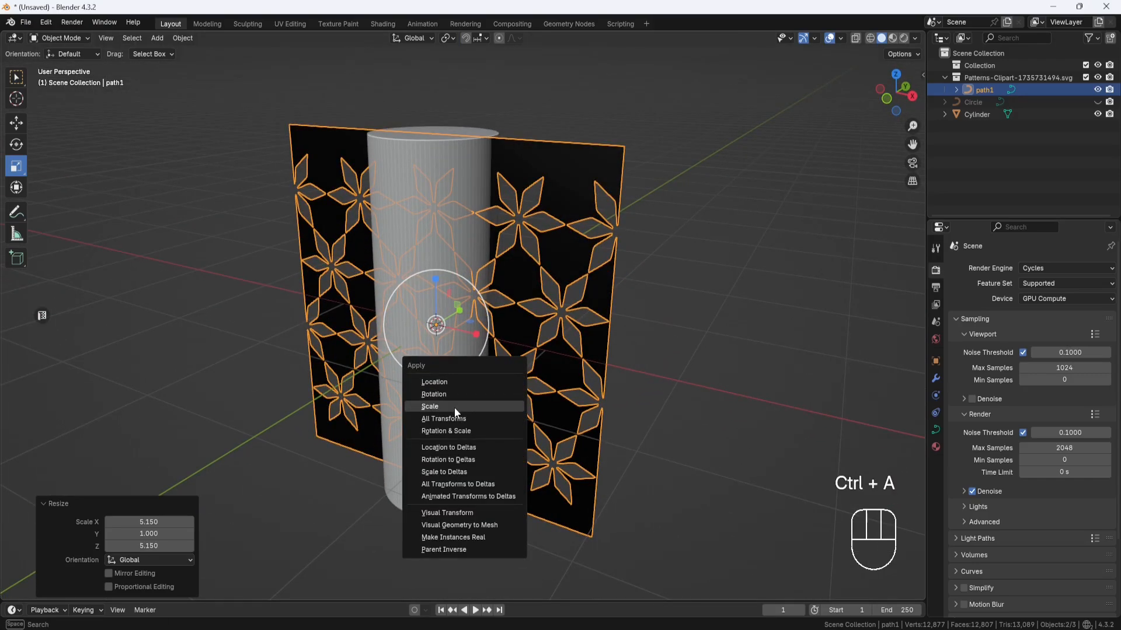
Apply the panel's scale and set the curve's Geometry Extrude to 0.003
{"action": "left_click", "coordinate": [430, 406]}
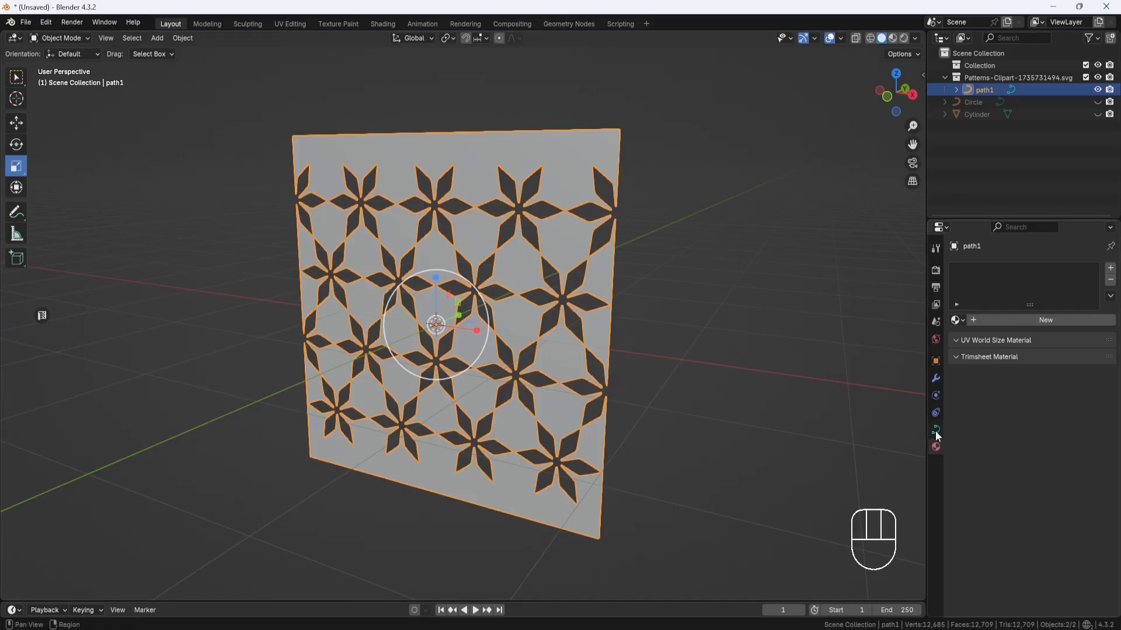
{"action": "left_click", "coordinate": [936, 429]}
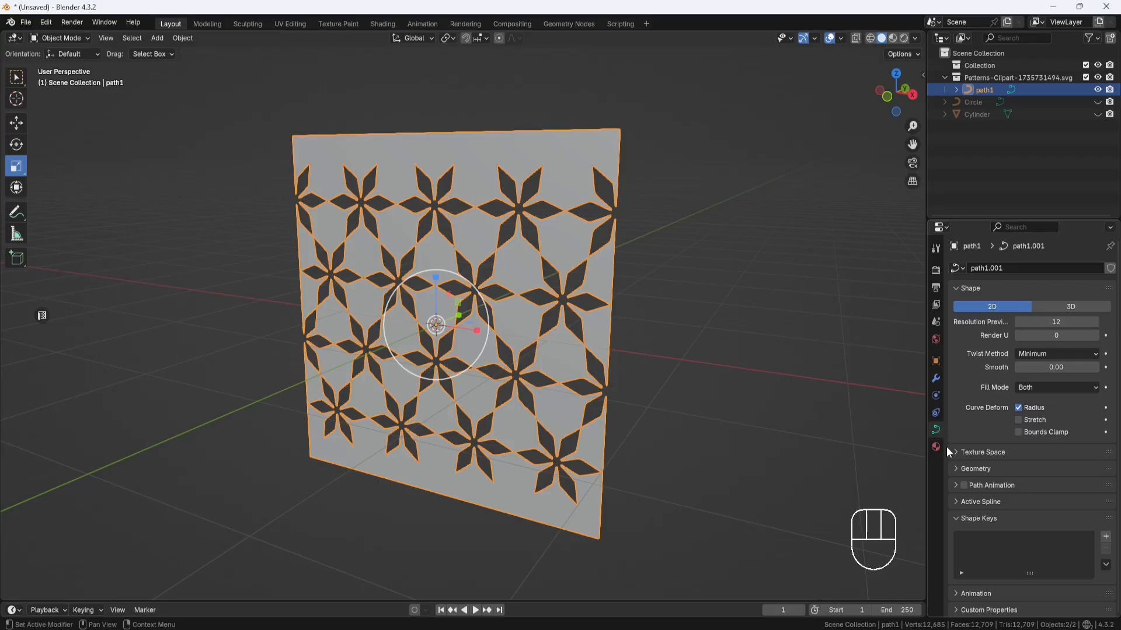
{"action": "left_click", "coordinate": [973, 468]}
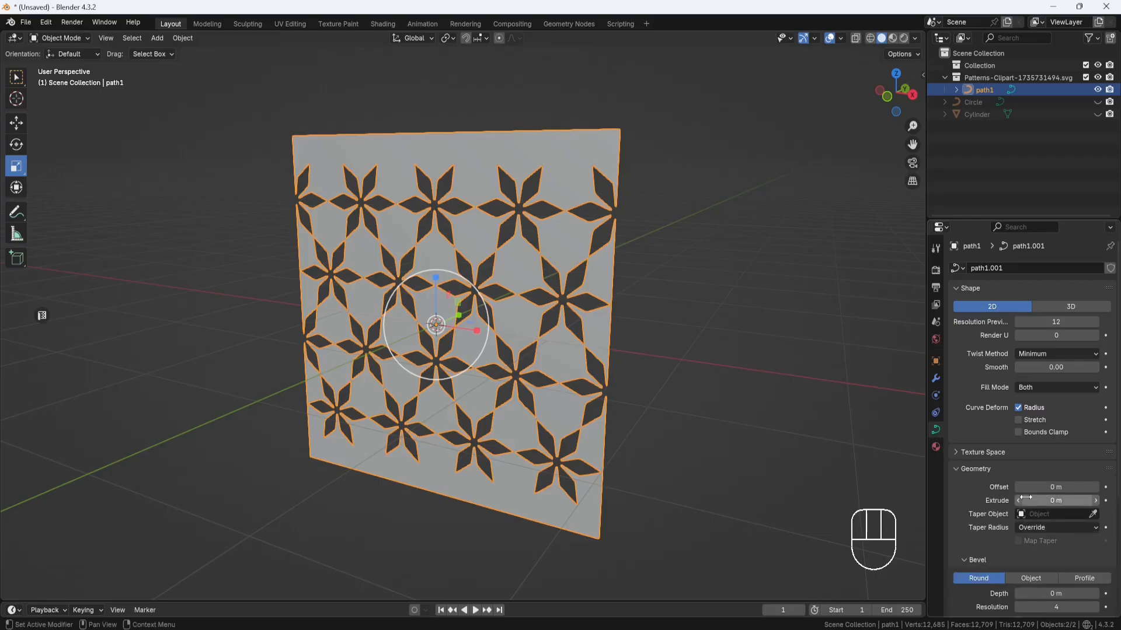
{"action": "left_click", "coordinate": [1056, 500]}
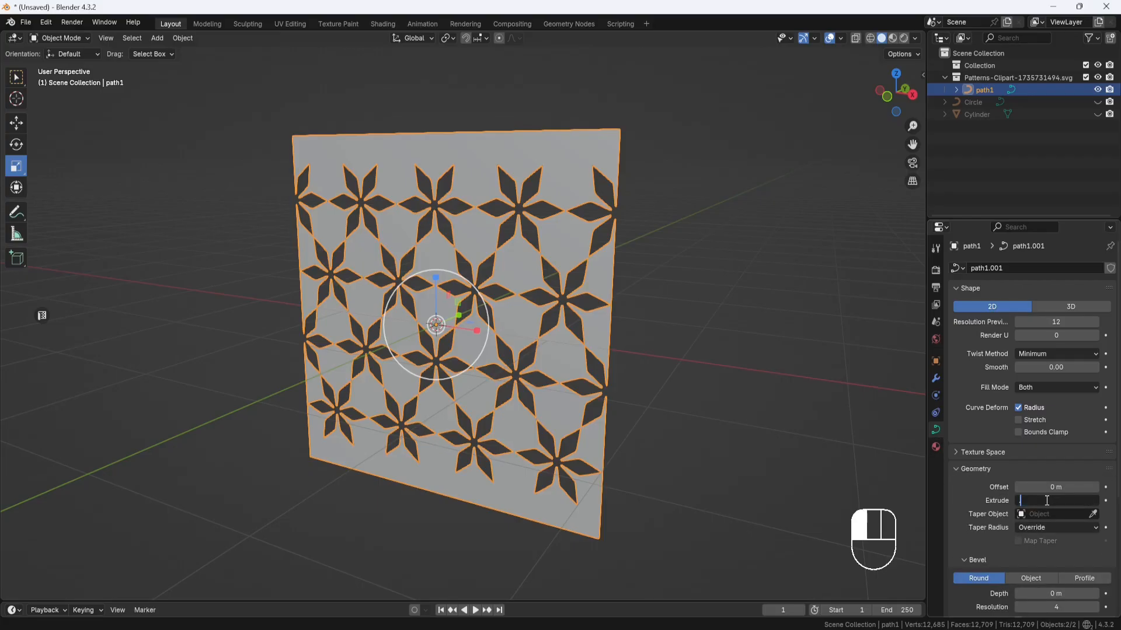
{"action": "type", "text": "0.003"}
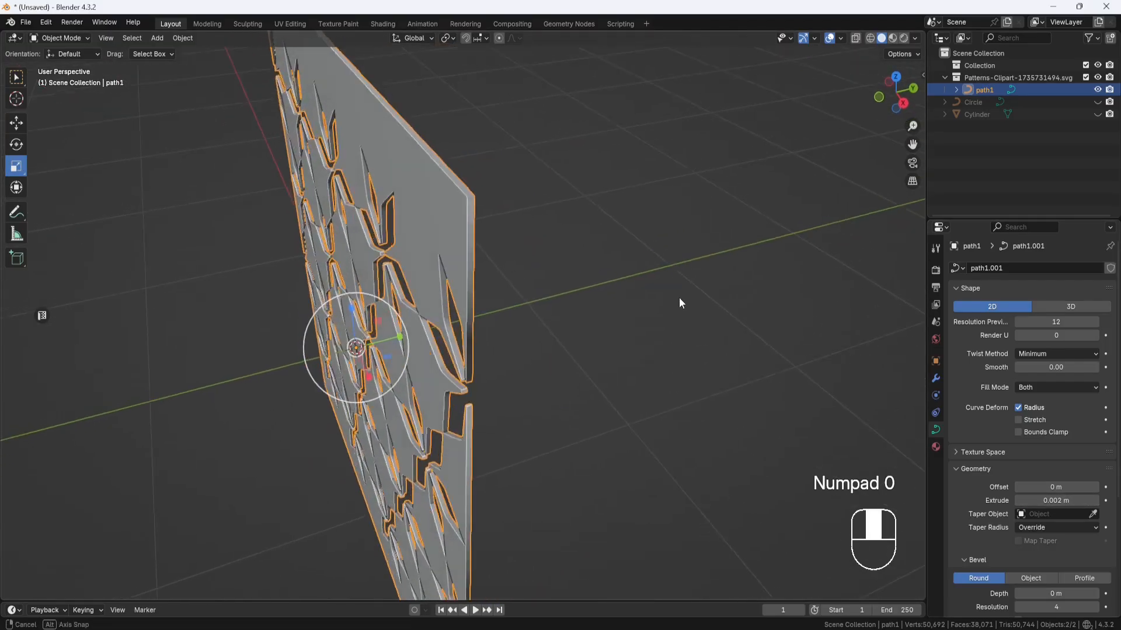
Convert the star panel curve to a mesh, inspect it in Edit Mode, then return to Object Mode
{"action": "right_click", "coordinate": [358, 347]}
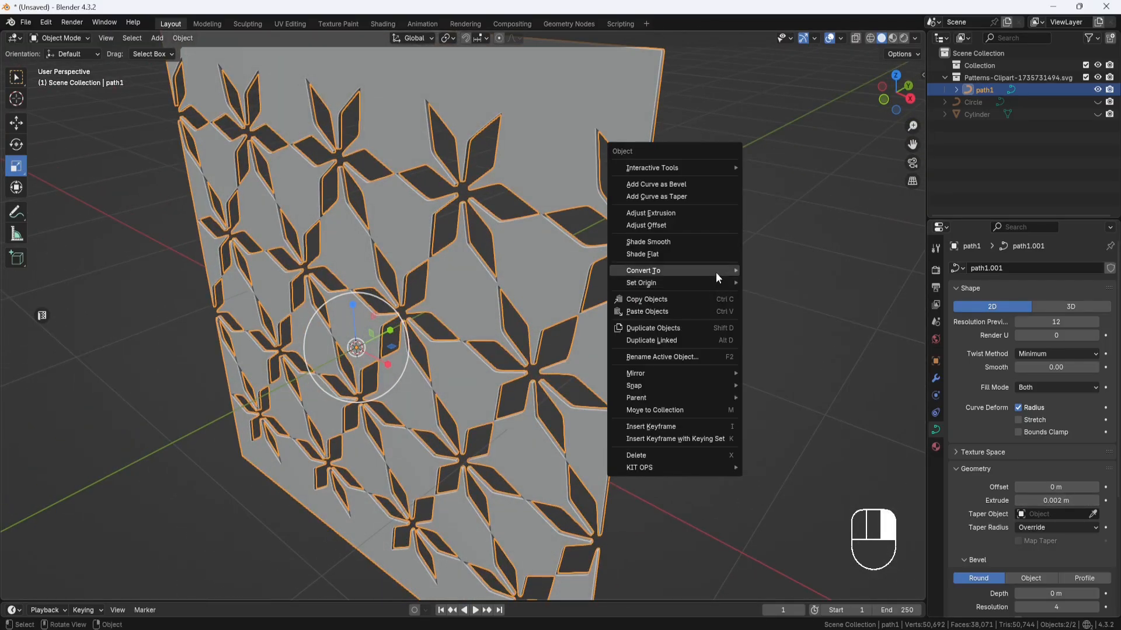
{"action": "left_click", "coordinate": [642, 270]}
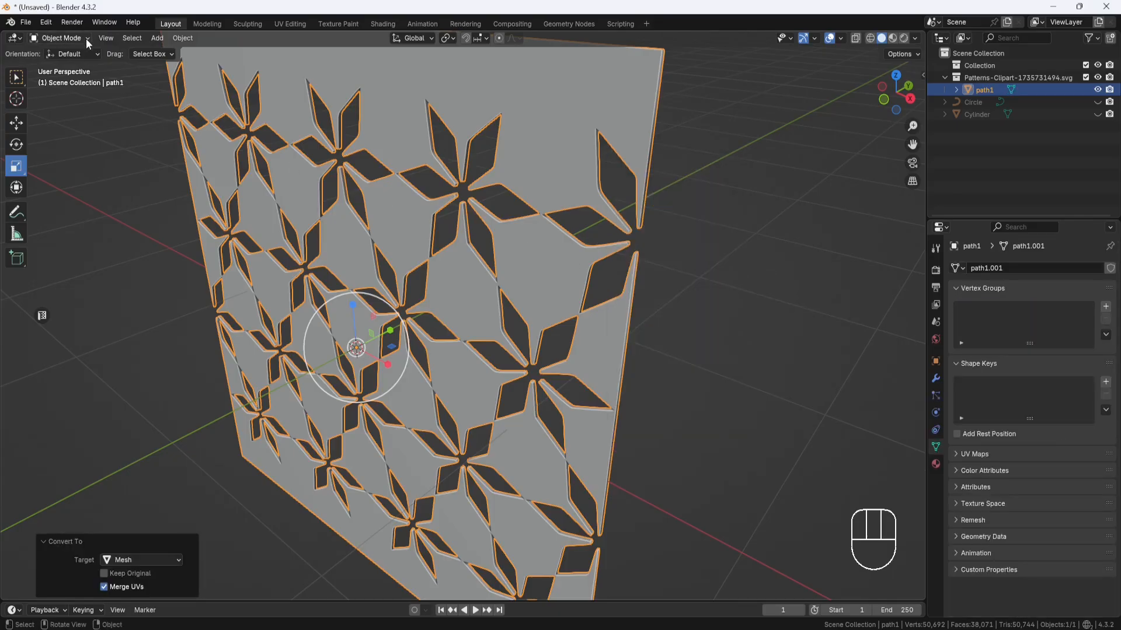
{"action": "key", "text": "Tab"}
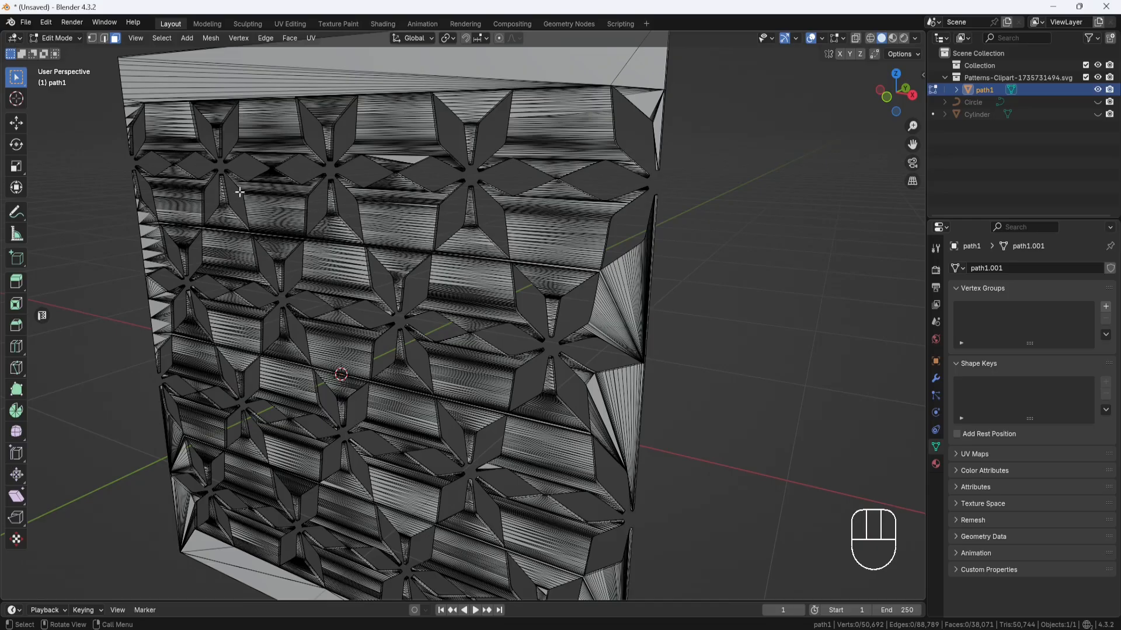
{"action": "left_click", "coordinate": [56, 38]}
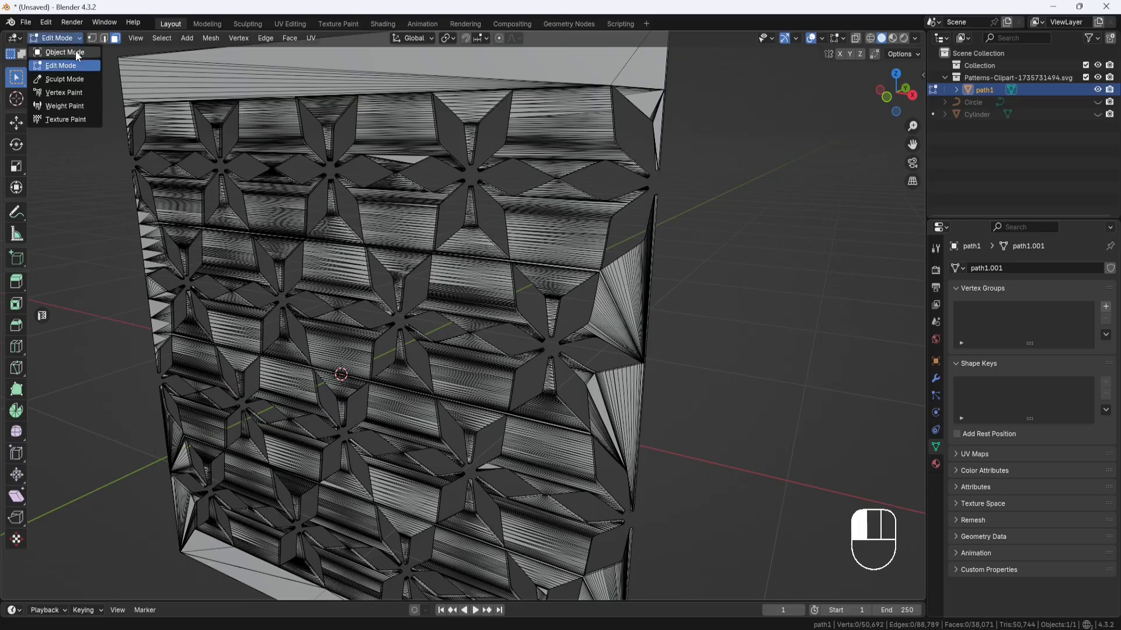
{"action": "left_click", "coordinate": [64, 51]}
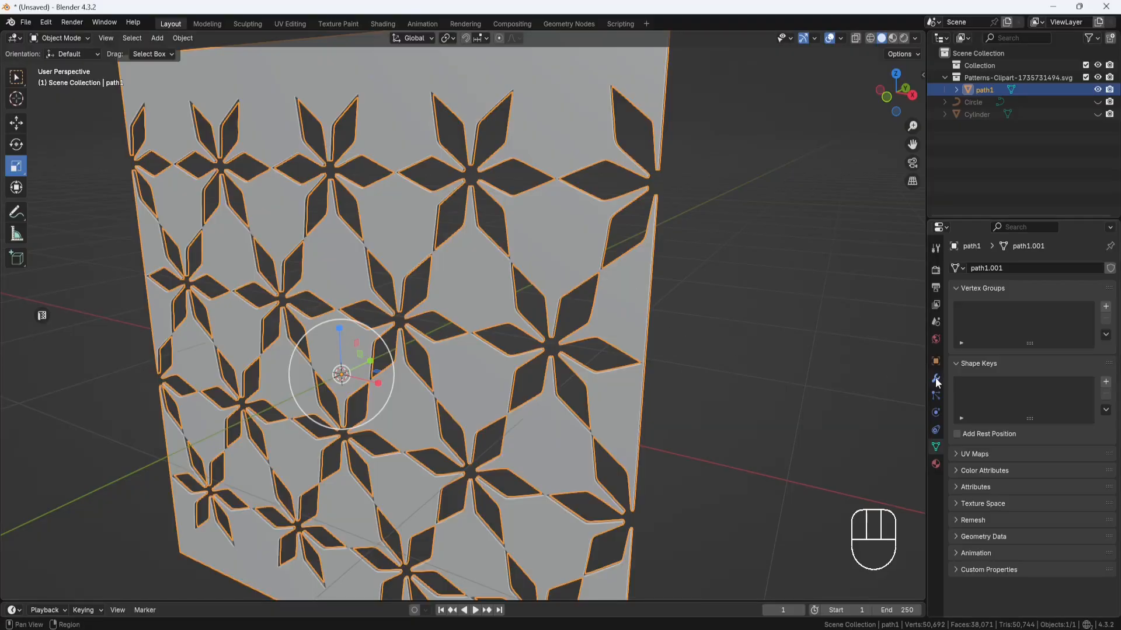
Add a Remesh modifier in Sharp mode with Octree Depth 10
{"action": "left_click", "coordinate": [935, 378]}
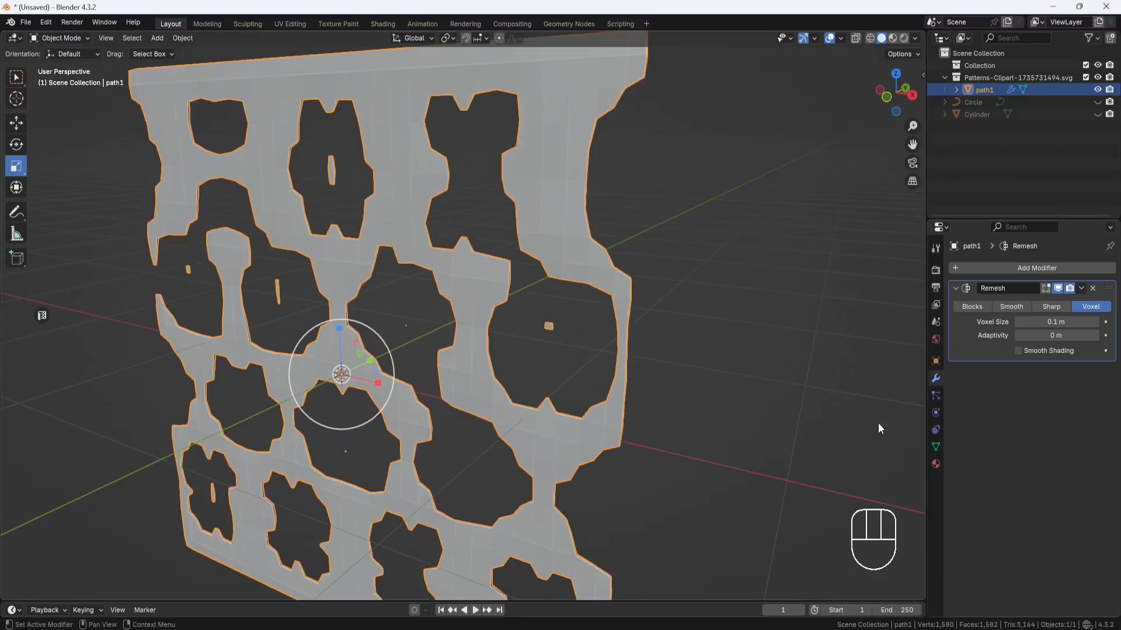
{"action": "left_click", "coordinate": [1051, 306]}
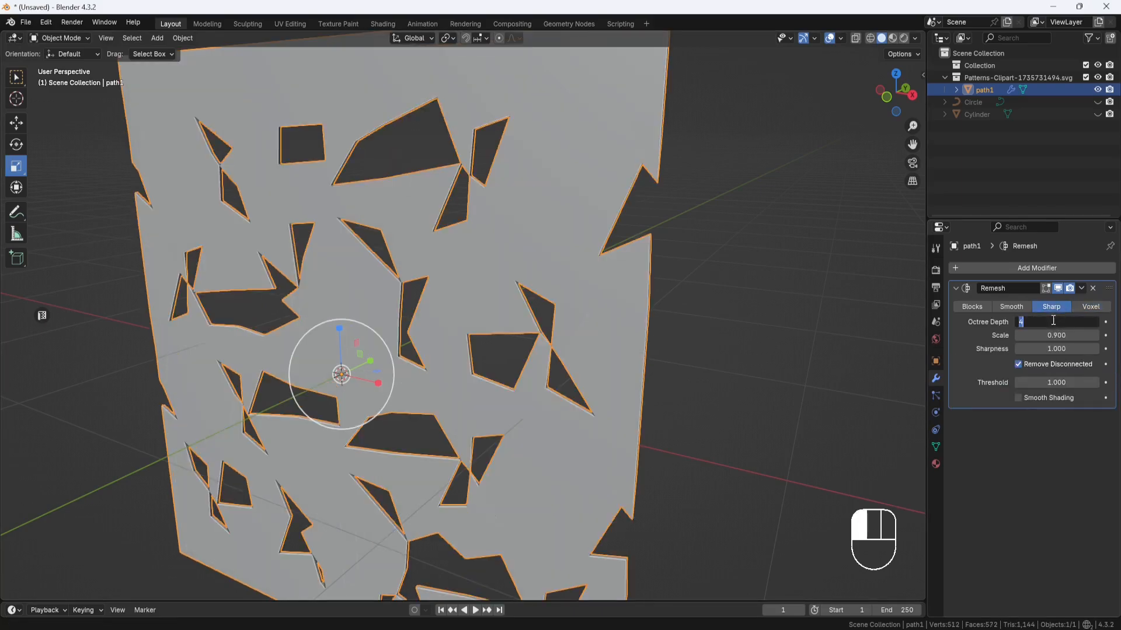
{"action": "type", "text": "10"}
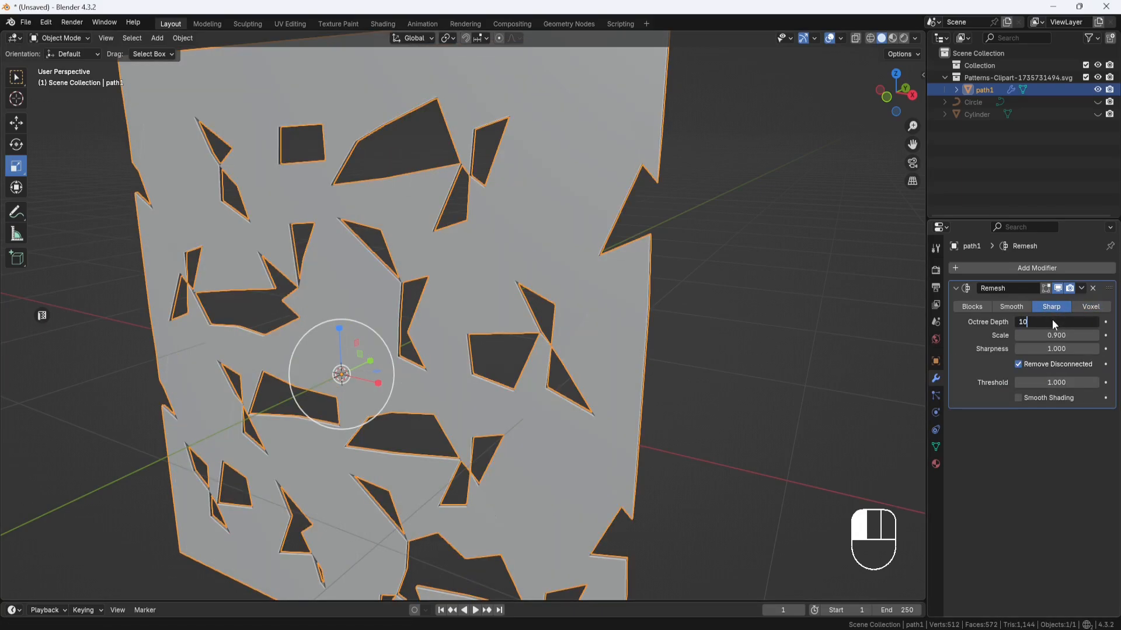
{"action": "type", "text": "10"}
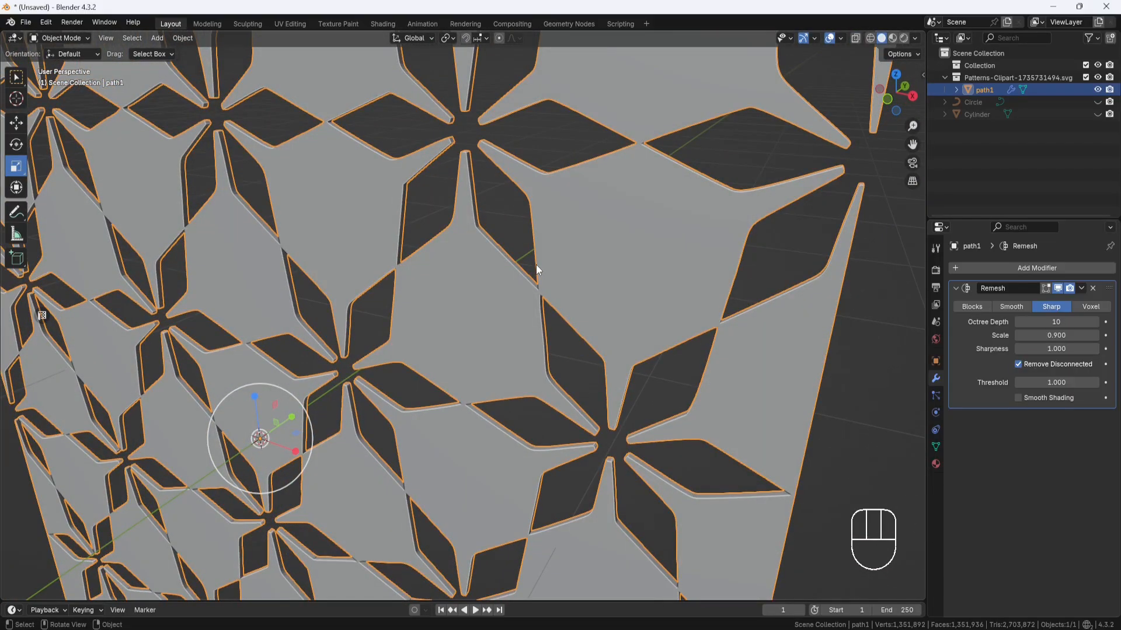
{"action": "left_click", "coordinate": [1082, 288]}
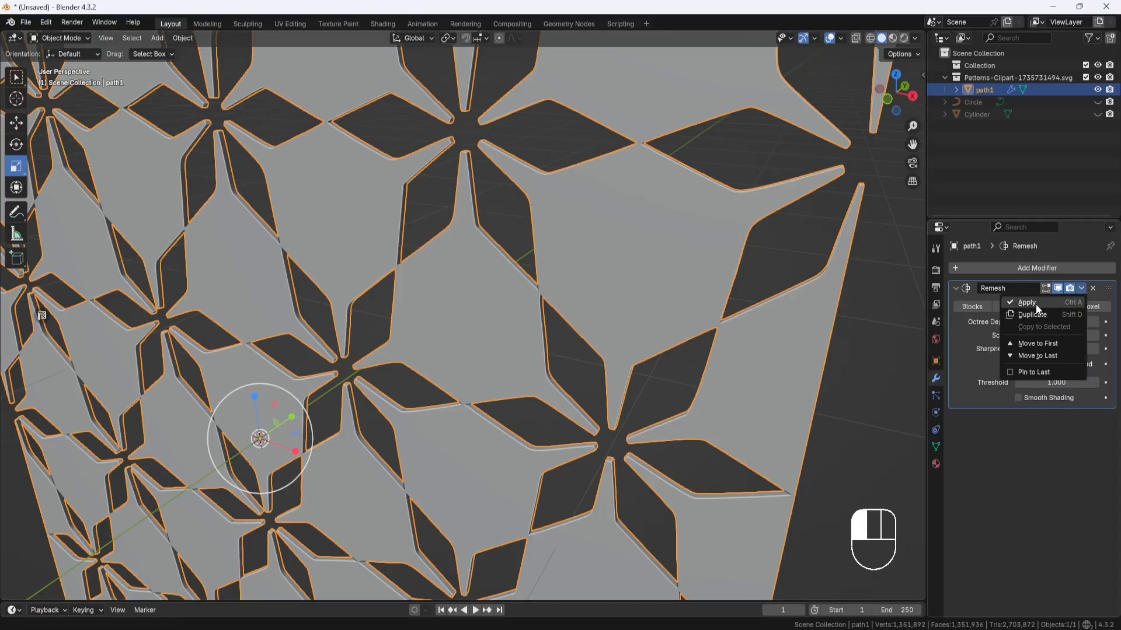
Apply the Remesh modifier on the star panel, inspect it in Edit Mode, and return to Object Mode
{"action": "left_click", "coordinate": [1025, 301]}
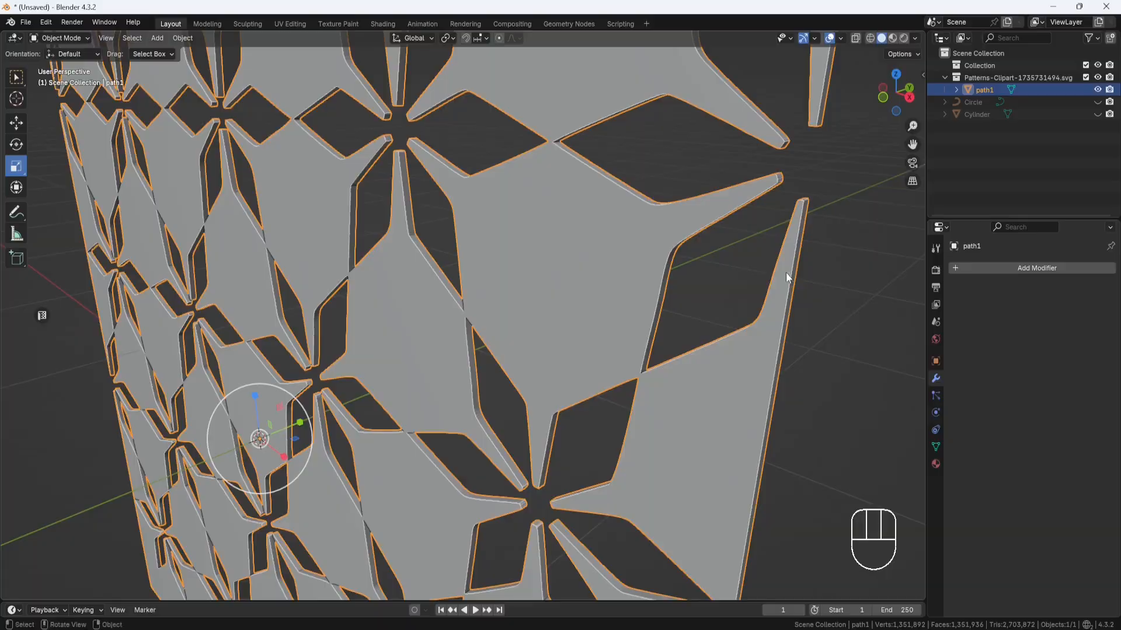
{"action": "left_click", "coordinate": [60, 38]}
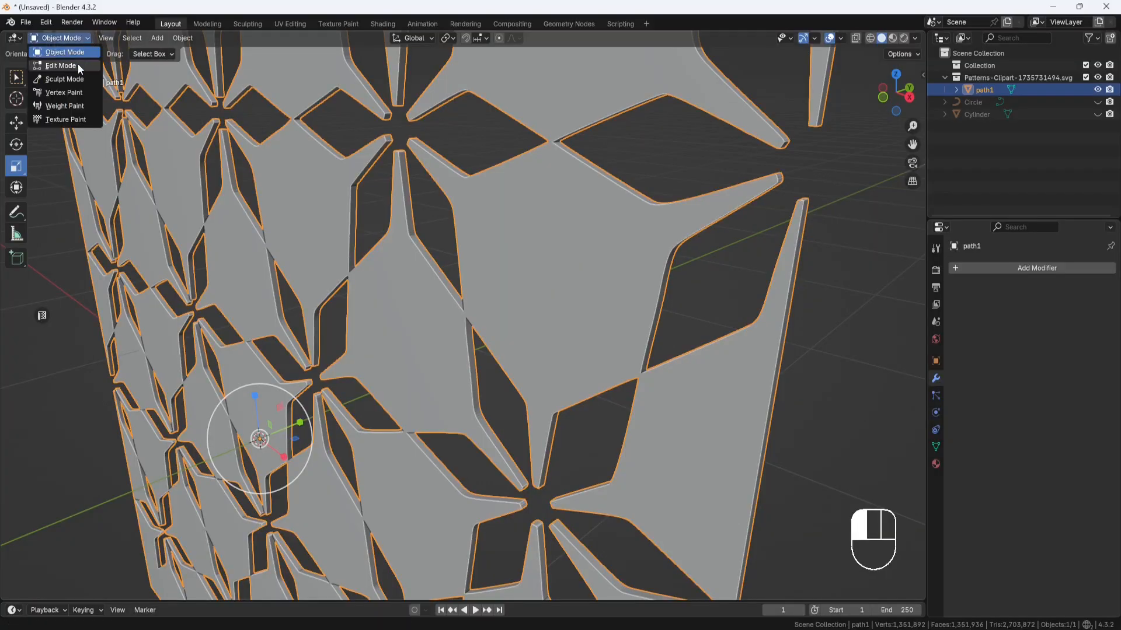
{"action": "left_click", "coordinate": [60, 65]}
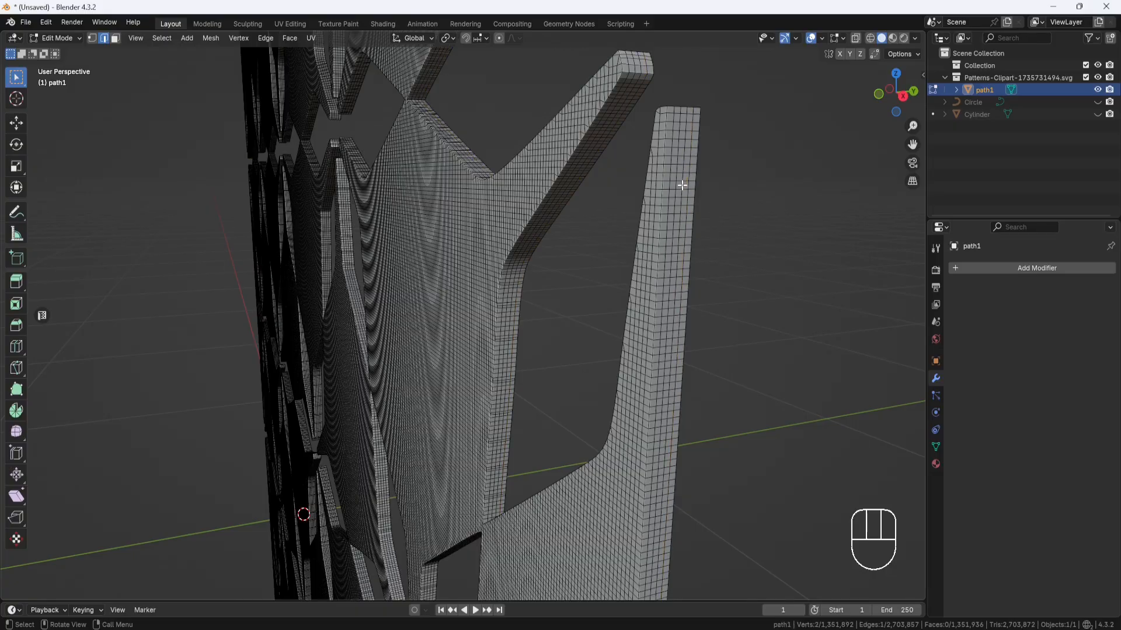
{"action": "left_click", "coordinate": [675, 186]}
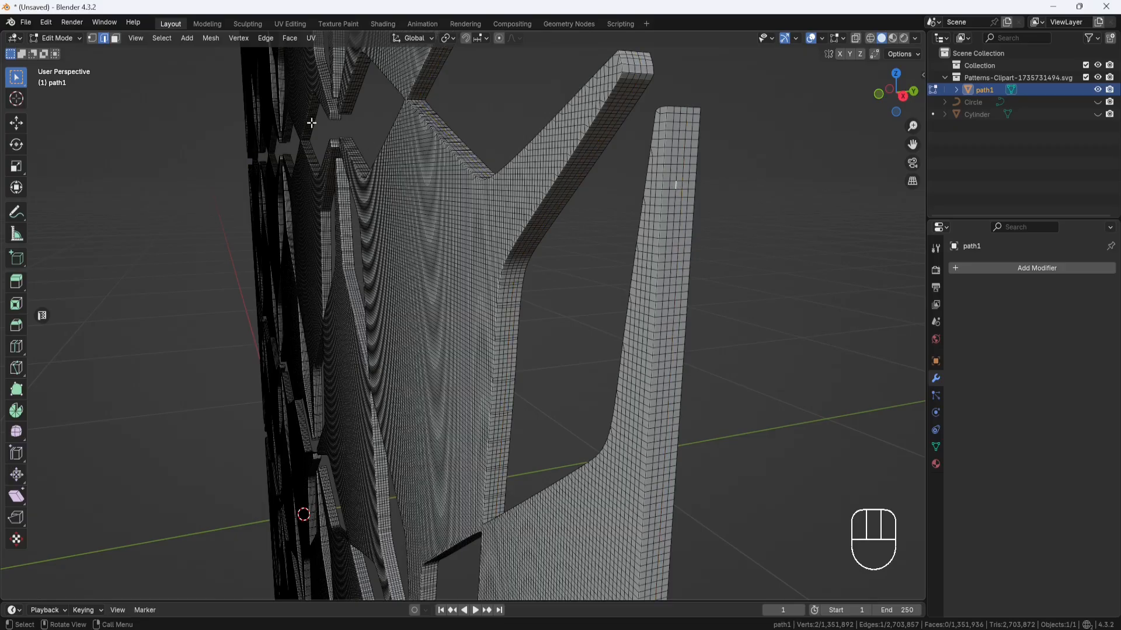
{"action": "key", "text": "Tab"}
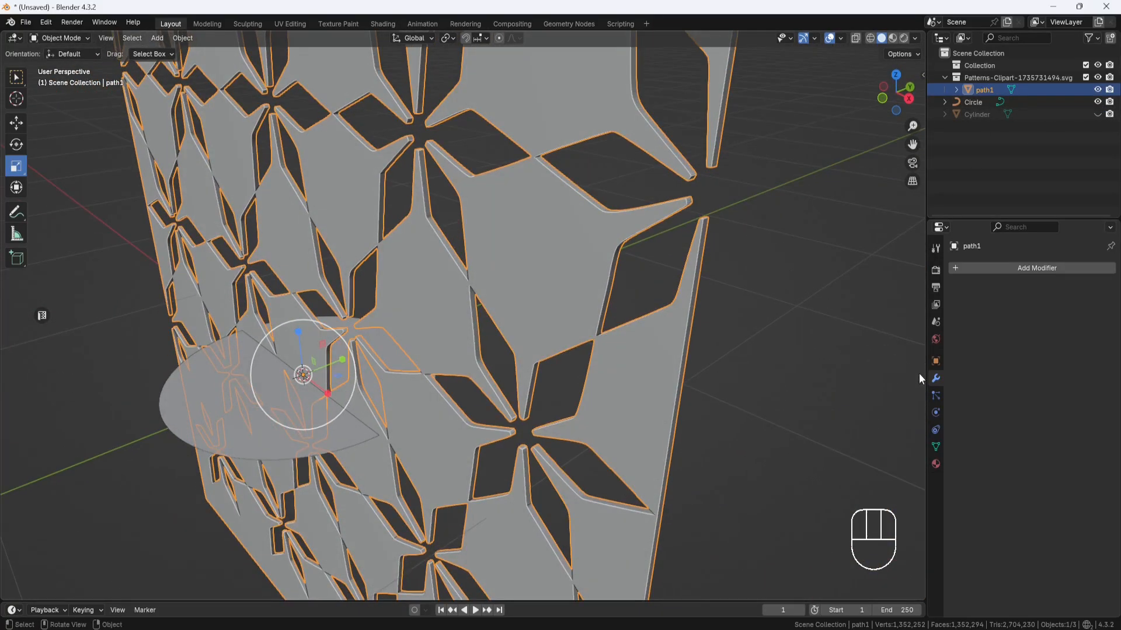
Add a Curve deform modifier targeting Circle and scale the panel to about 1.057 on X/Y
{"action": "left_click", "coordinate": [1036, 268]}
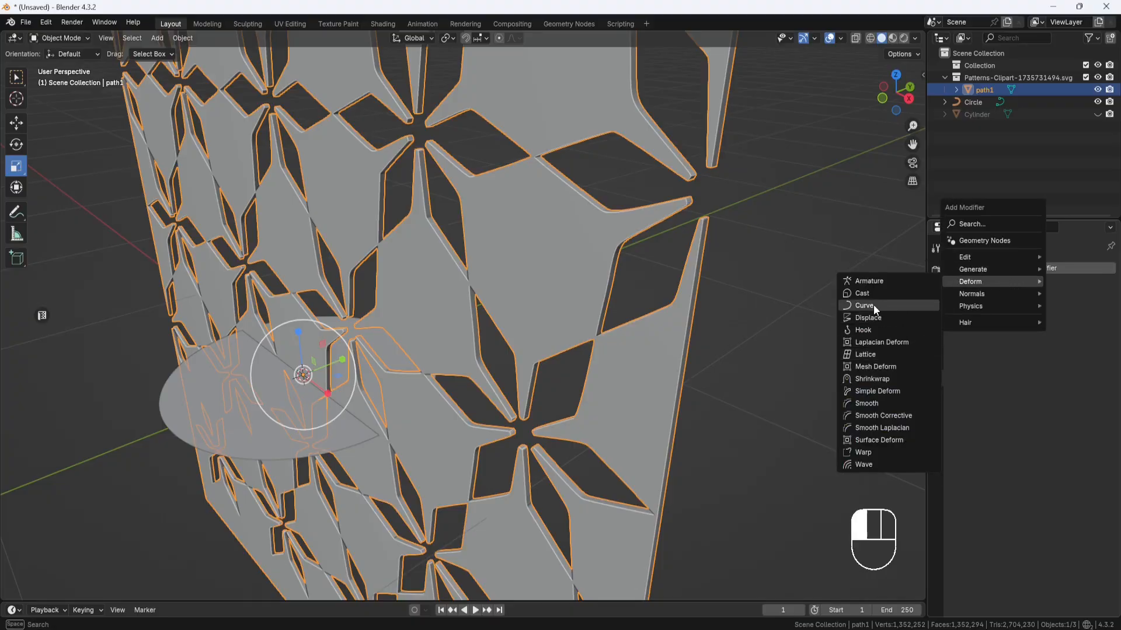
{"action": "left_click", "coordinate": [865, 306]}
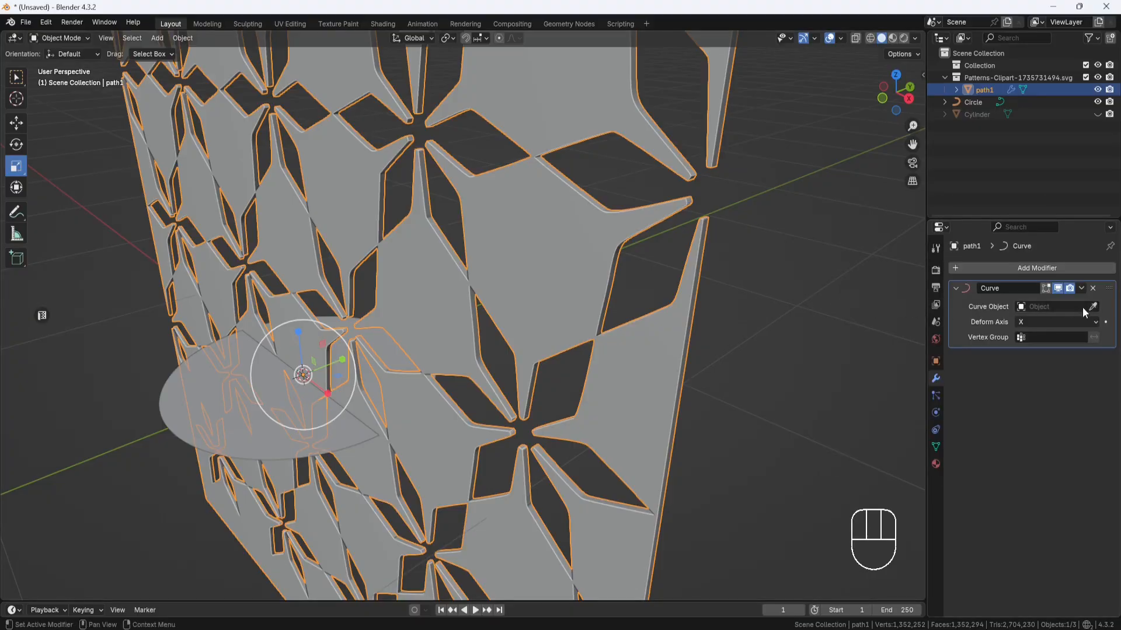
{"action": "left_click", "coordinate": [1104, 306]}
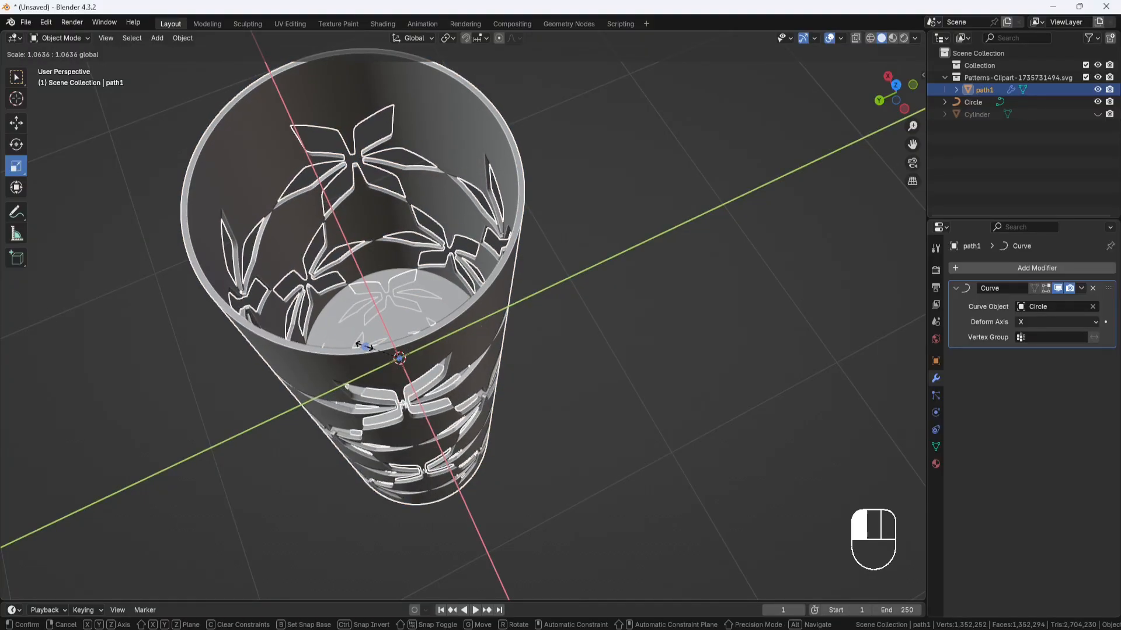
{"action": "key", "text": "shift"}
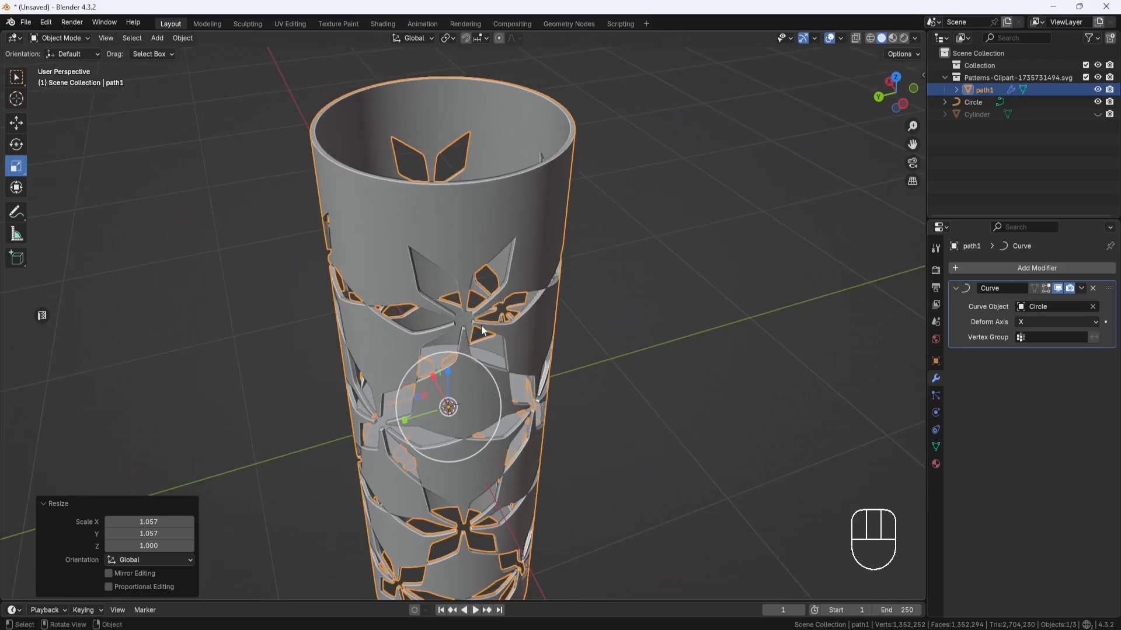
Apply the Curve modifier and scale the shell to 1.019 on X and Y only
{"action": "left_click", "coordinate": [1081, 288]}
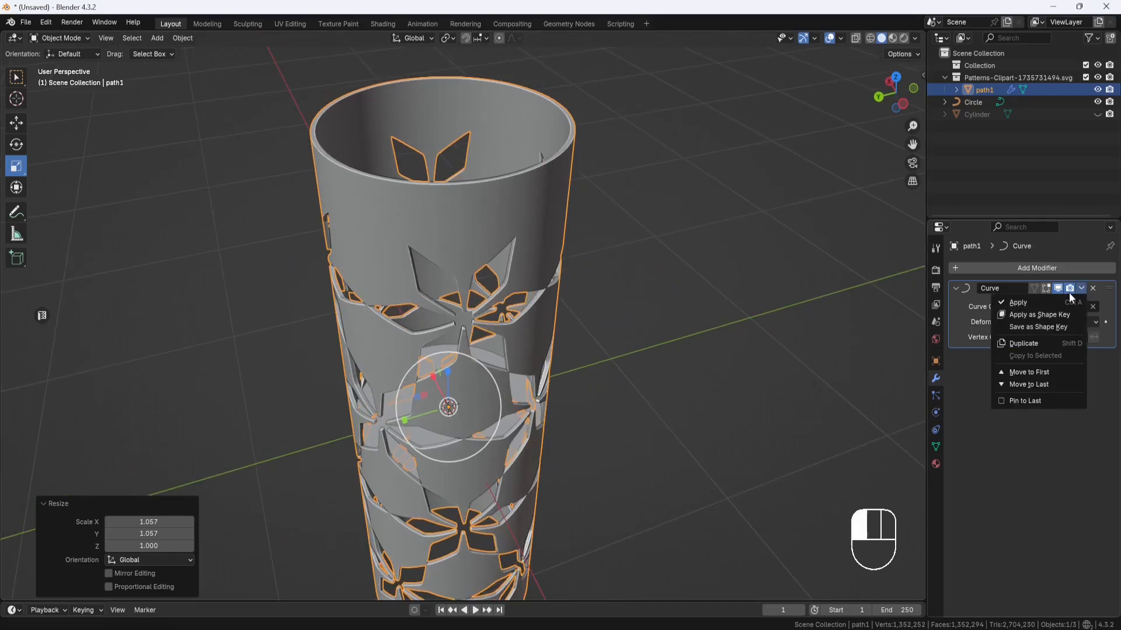
{"action": "left_click", "coordinate": [1017, 302]}
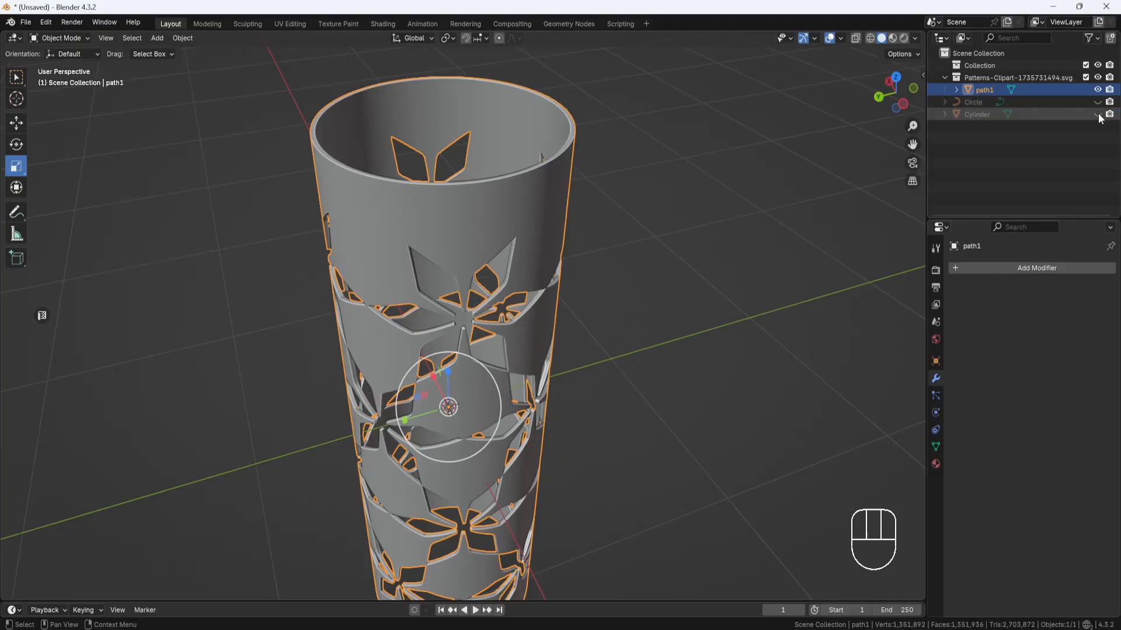
{"action": "left_click_drag", "start_coordinate": [448, 407], "coordinate": [713, 270]}
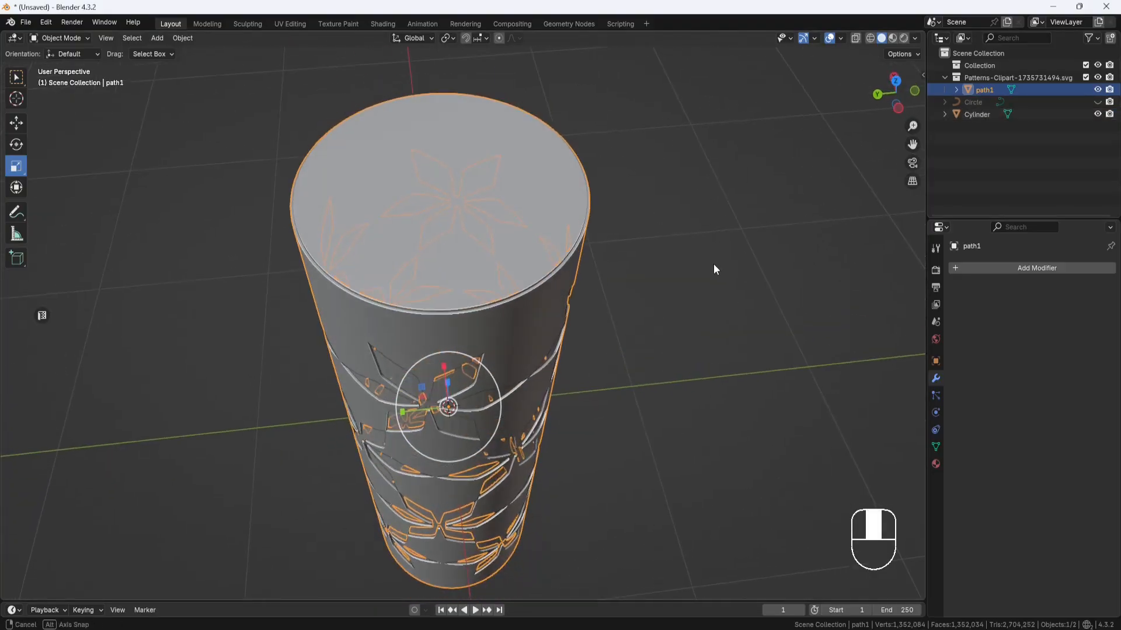
{"action": "key", "text": "s"}
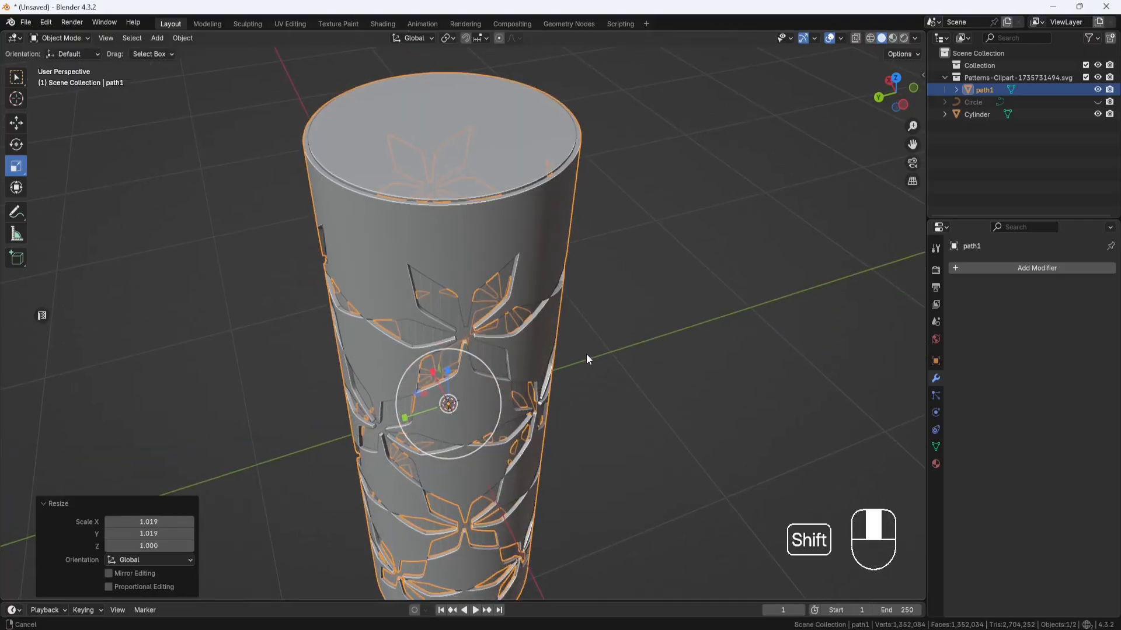
{"action": "scroll", "scroll_direction": "up", "scroll_amount": 3}
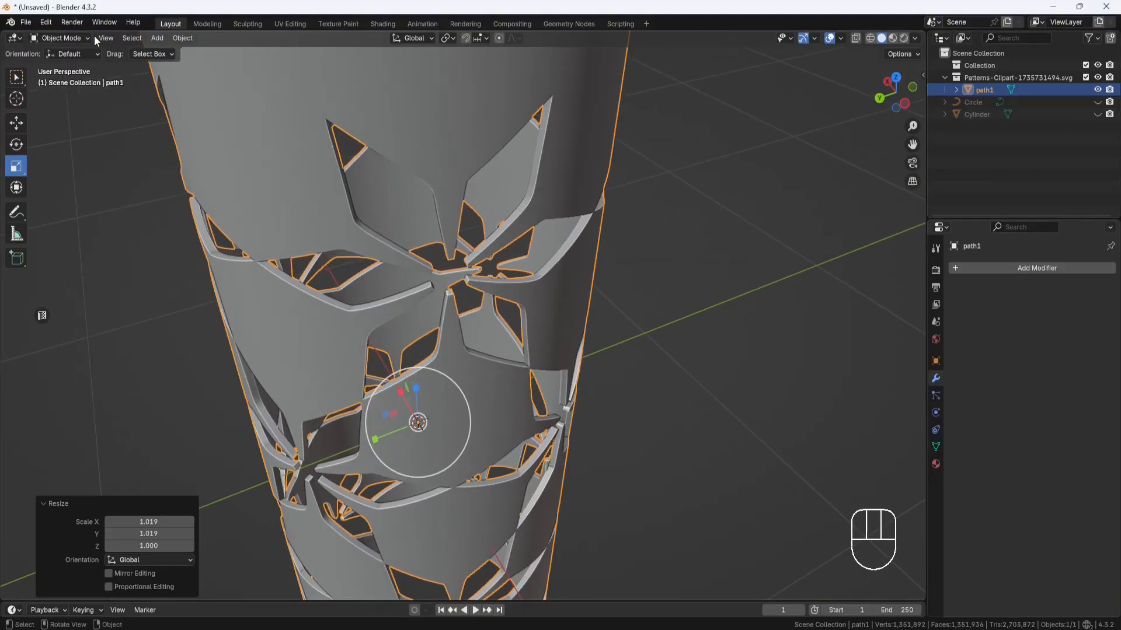
In Edit Mode, delete the overlapping strips of faces along the seam
{"action": "key", "text": "Tab"}
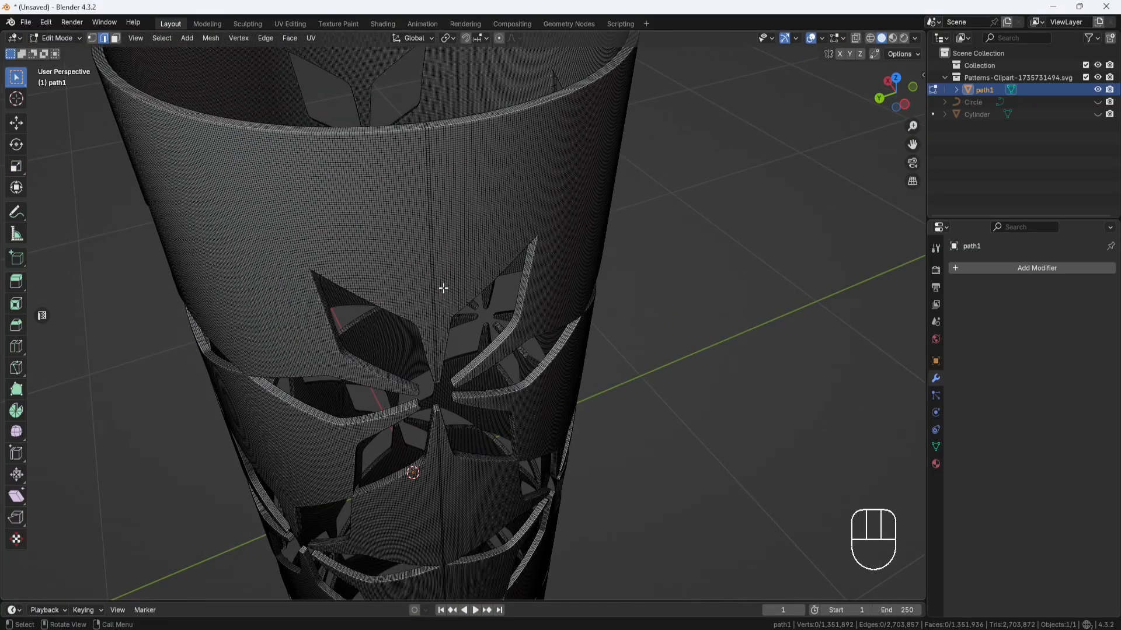
{"action": "mouse_move", "coordinate": [427, 146]}
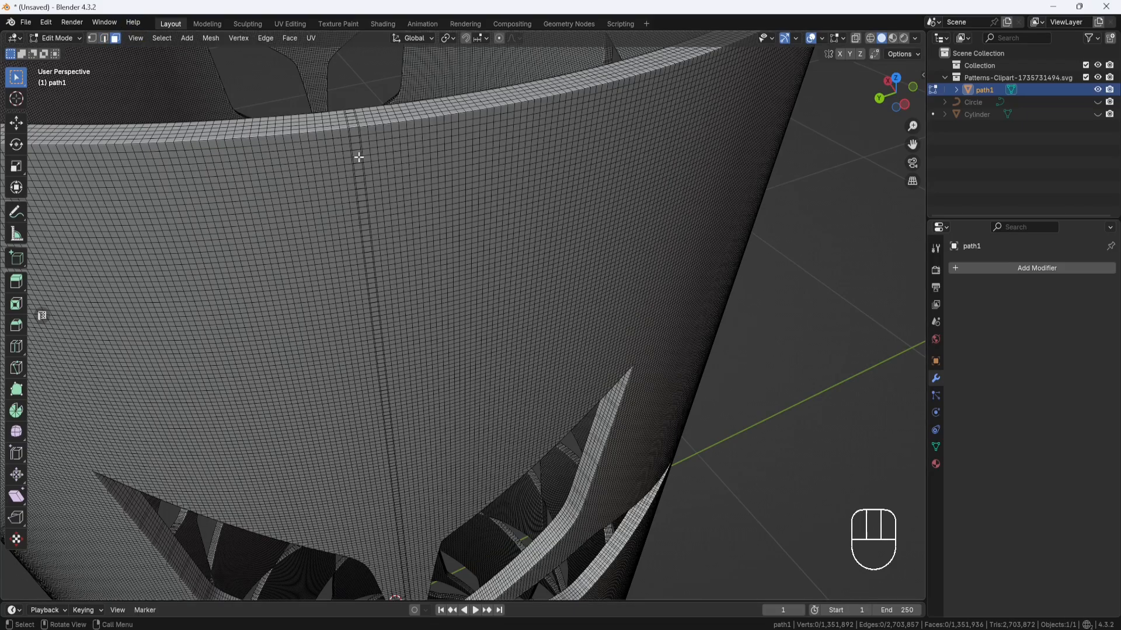
{"action": "left_click", "coordinate": [358, 160]}
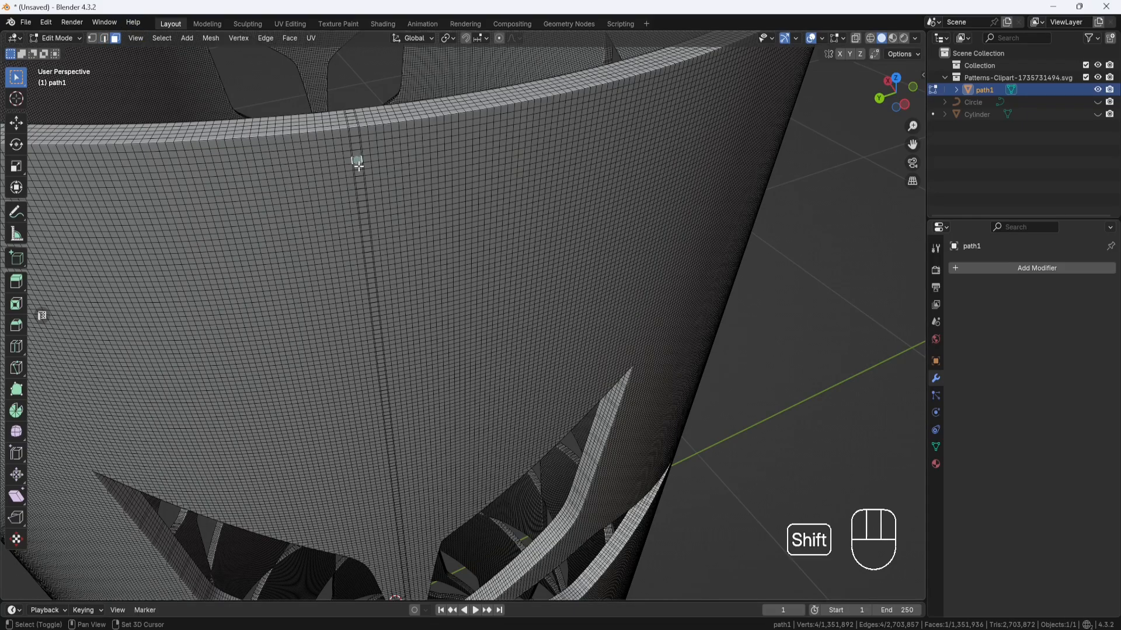
{"action": "left_click", "coordinate": [356, 164]}
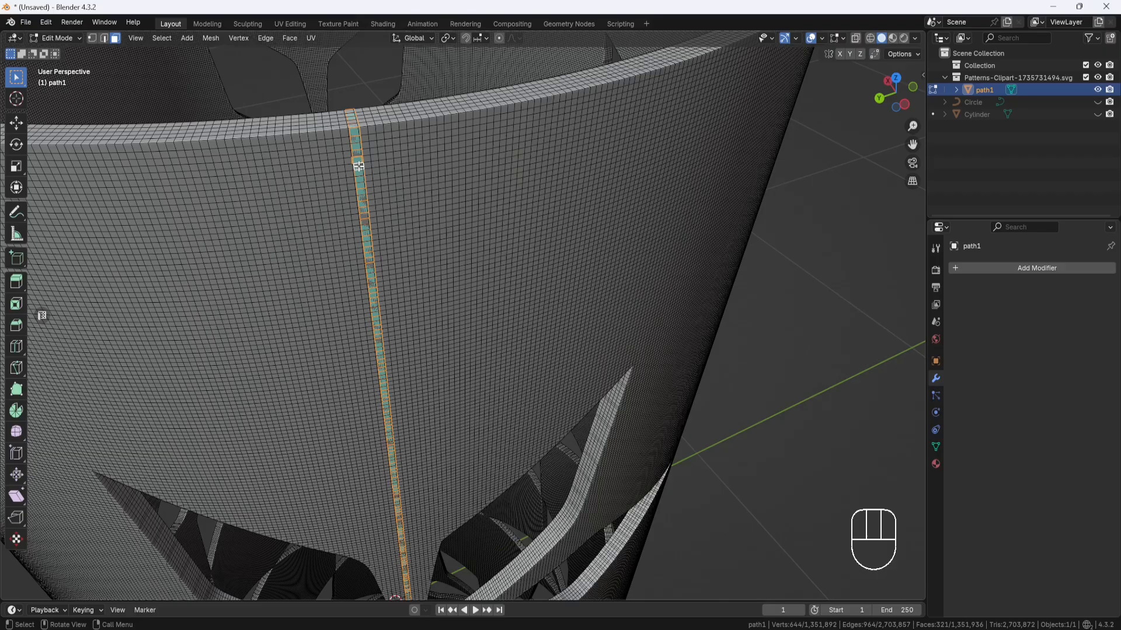
{"action": "key", "text": "x"}
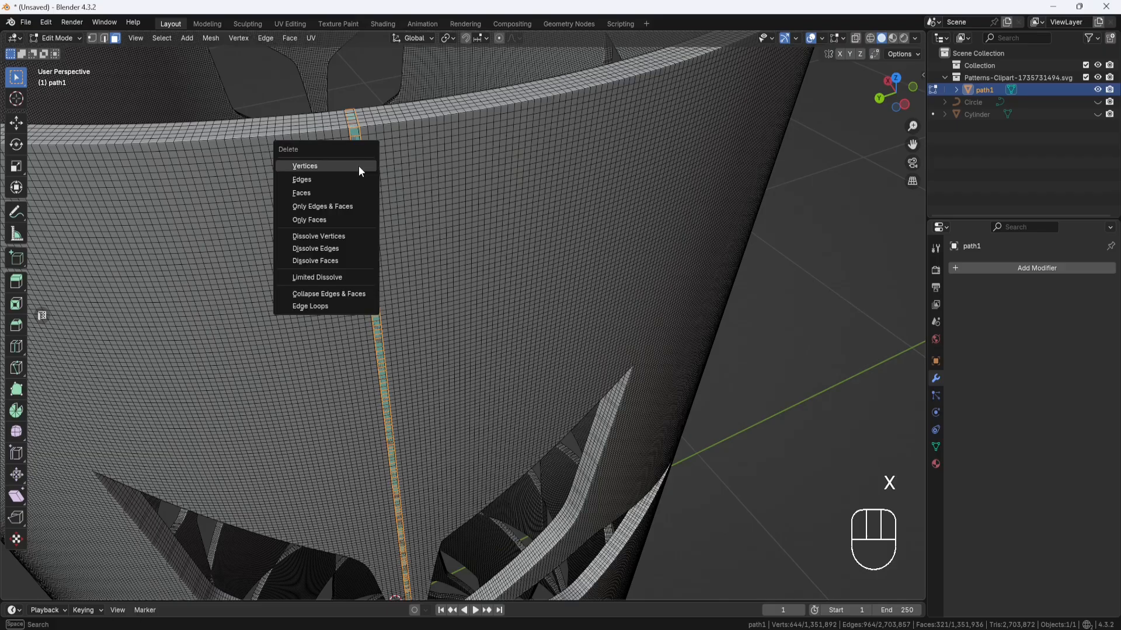
{"action": "left_click", "coordinate": [303, 165]}
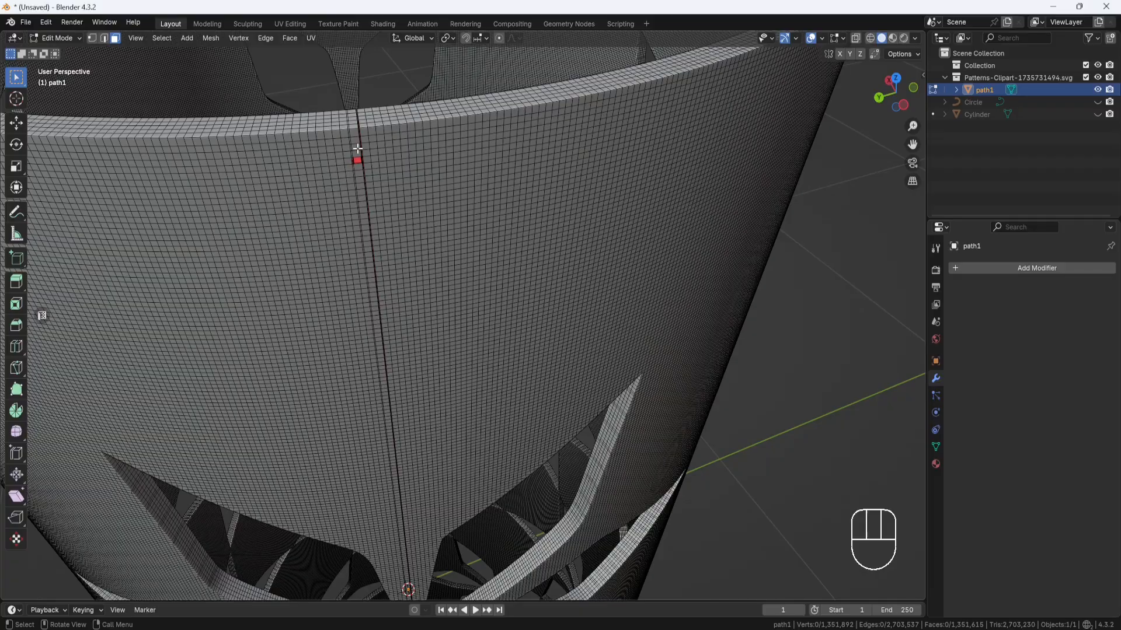
{"action": "left_click", "coordinate": [356, 152]}
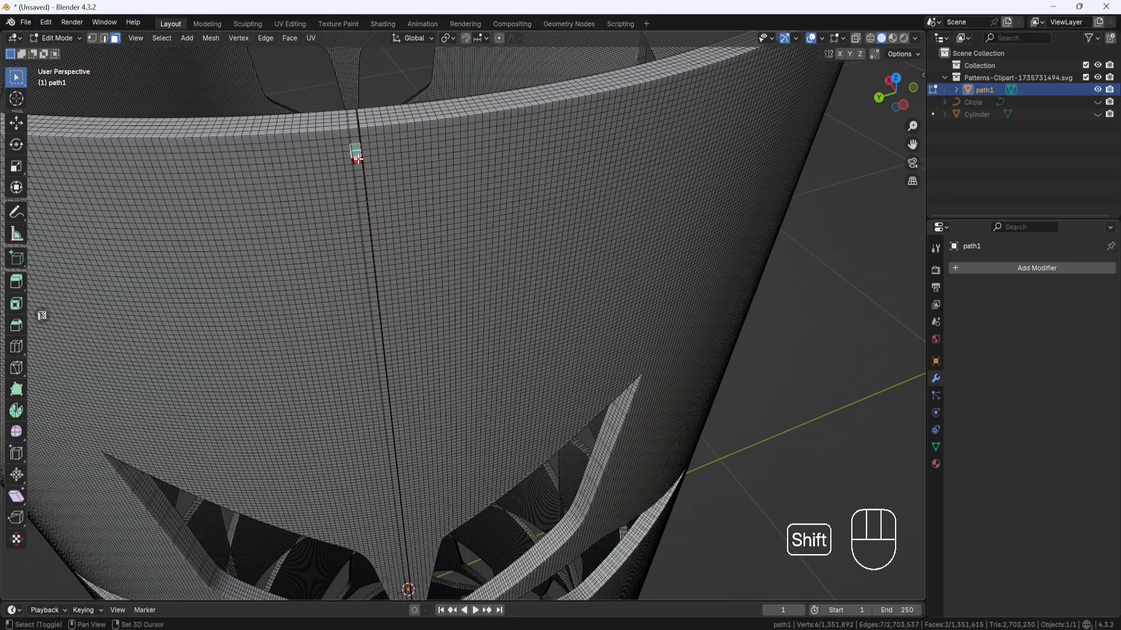
{"action": "key", "text": "x"}
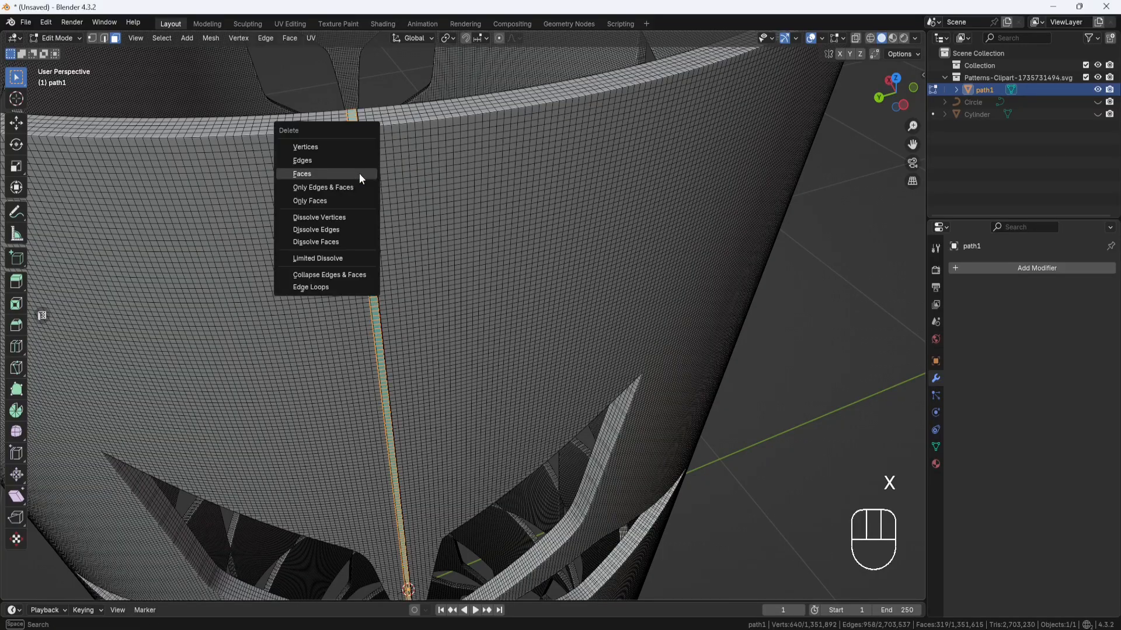
{"action": "left_click", "coordinate": [302, 174]}
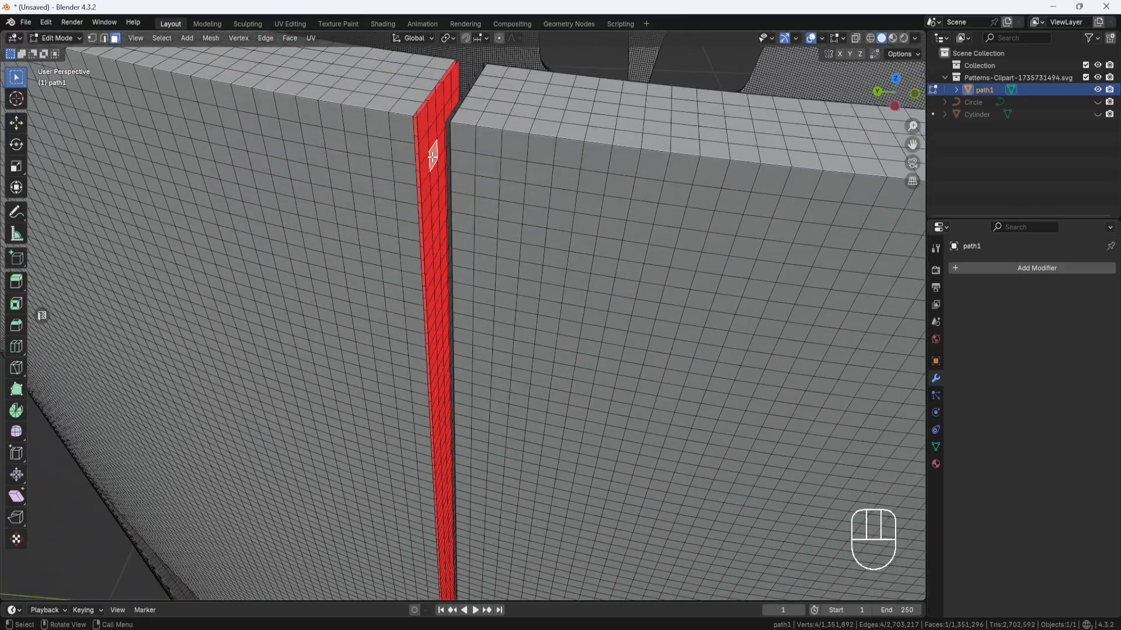
Select the coplanar flat end walls on both sides of the gap with Shift+G
{"action": "key", "text": "shift+g"}
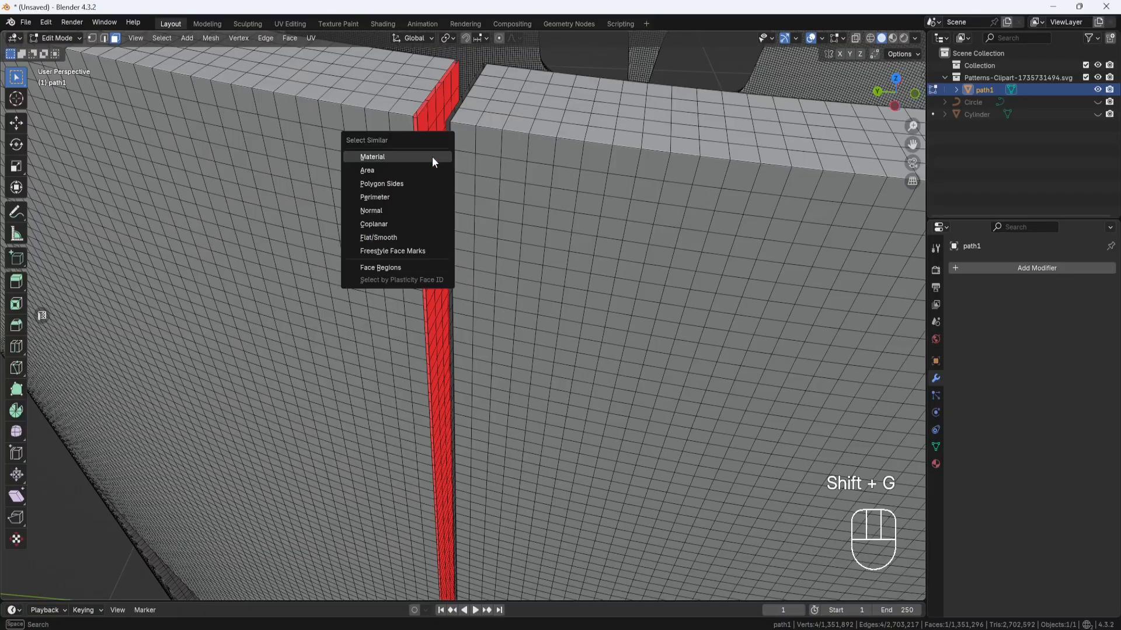
{"action": "mouse_move", "coordinate": [398, 227]}
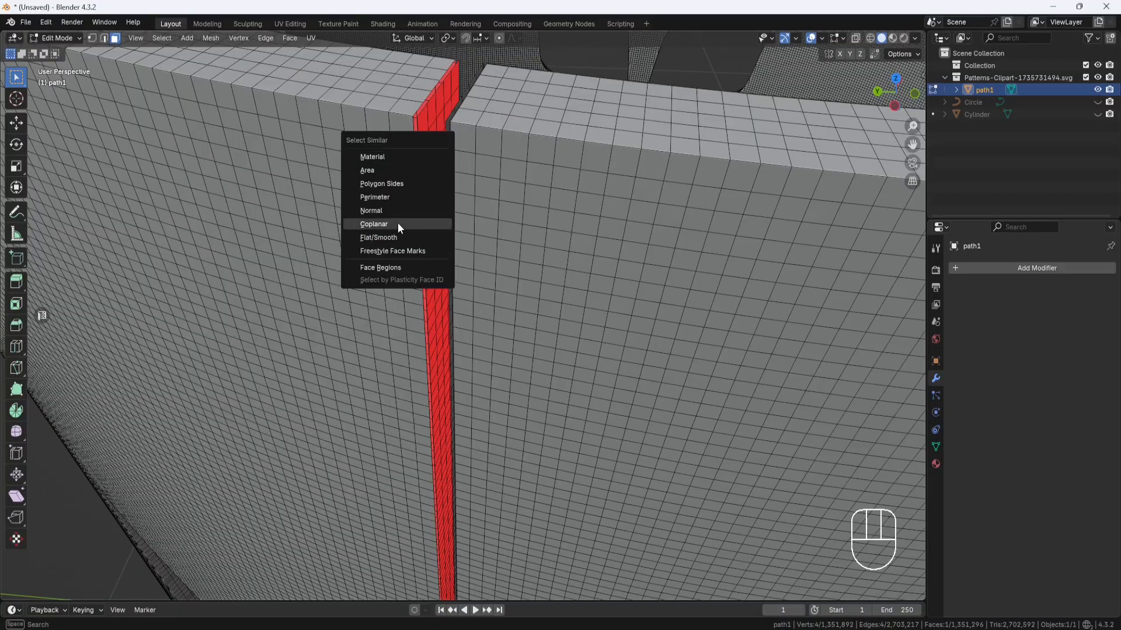
{"action": "left_click", "coordinate": [373, 224]}
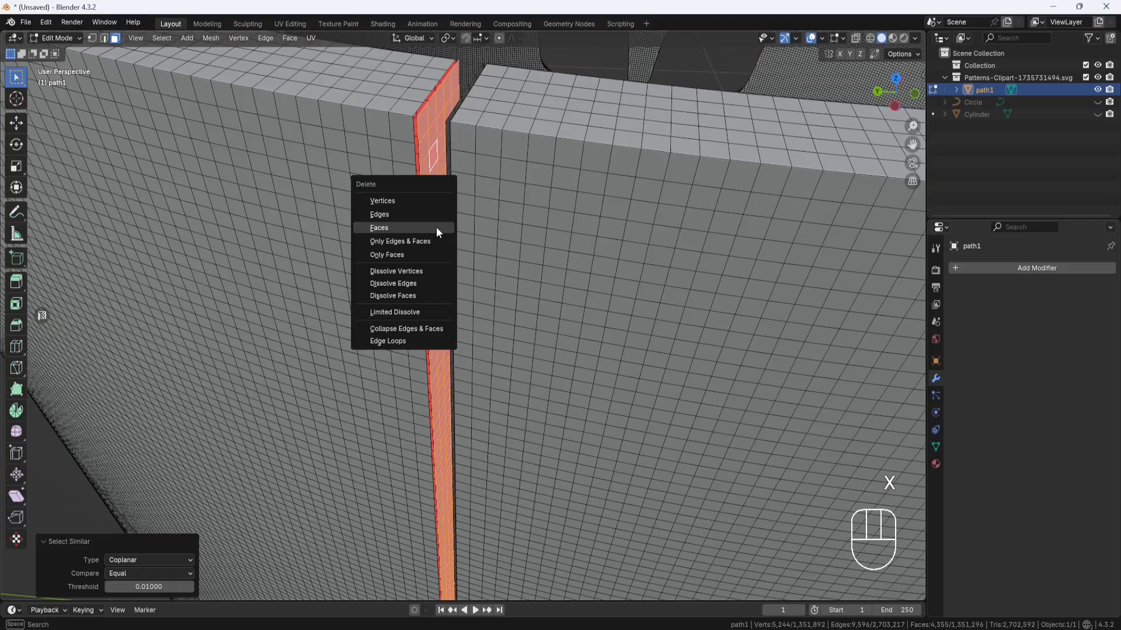
{"action": "left_click", "coordinate": [379, 227]}
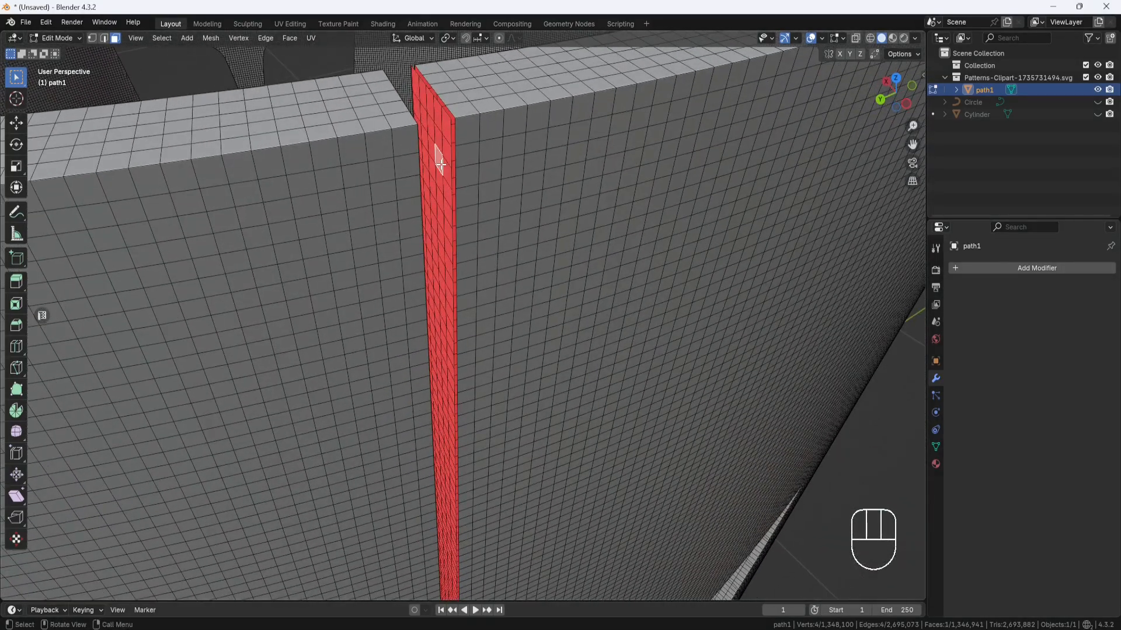
{"action": "key", "text": "shift+g"}
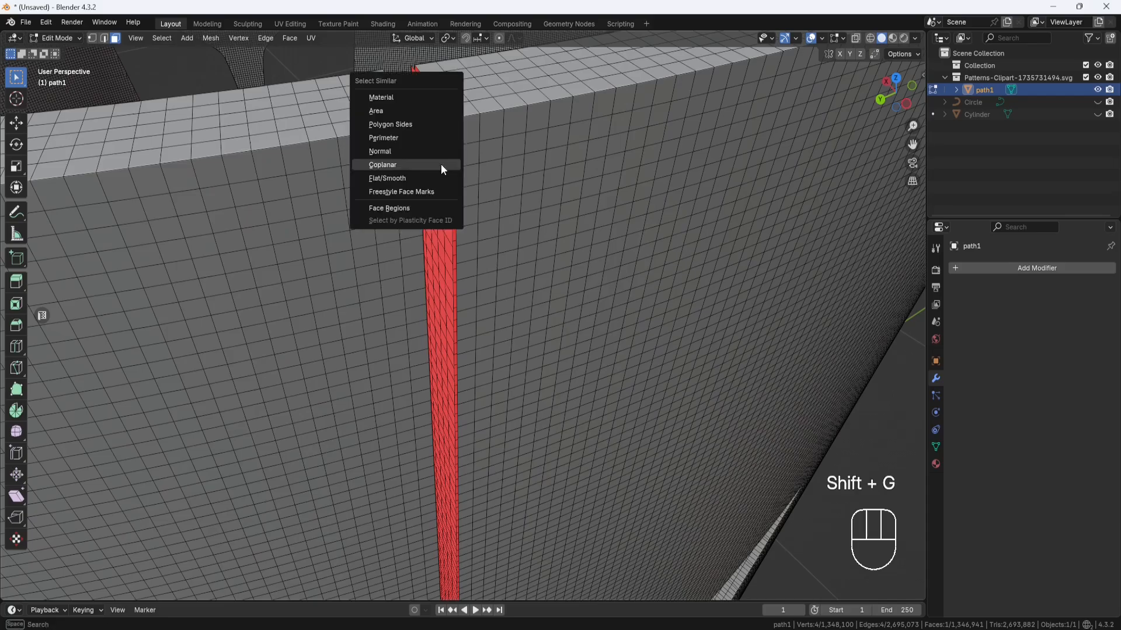
{"action": "left_click", "coordinate": [383, 165]}
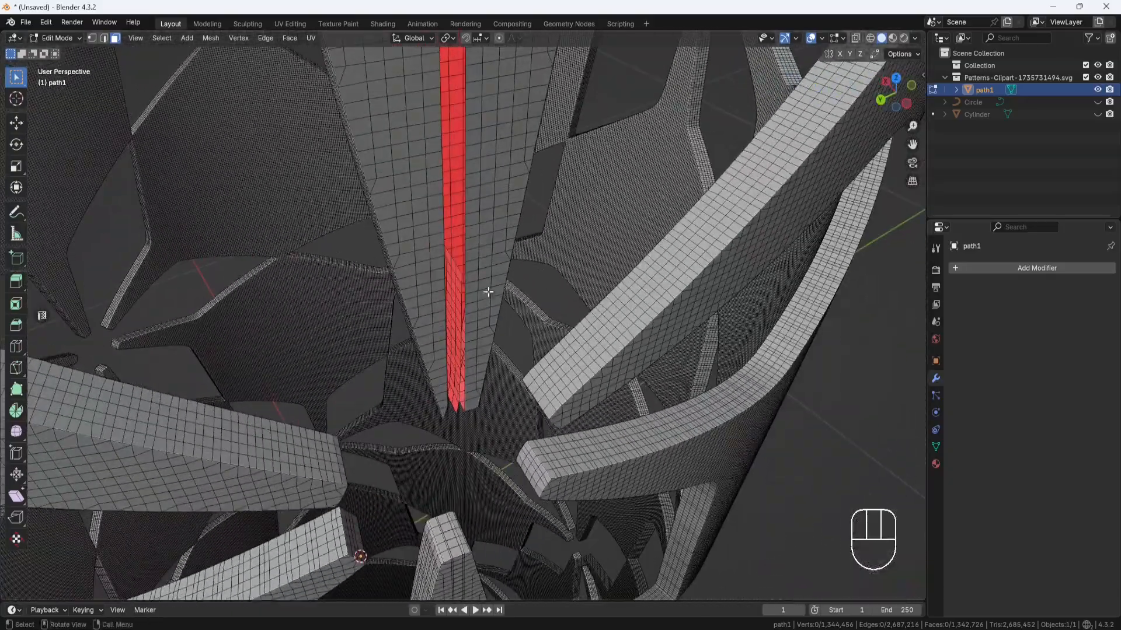
{"action": "key", "text": "shift+g"}
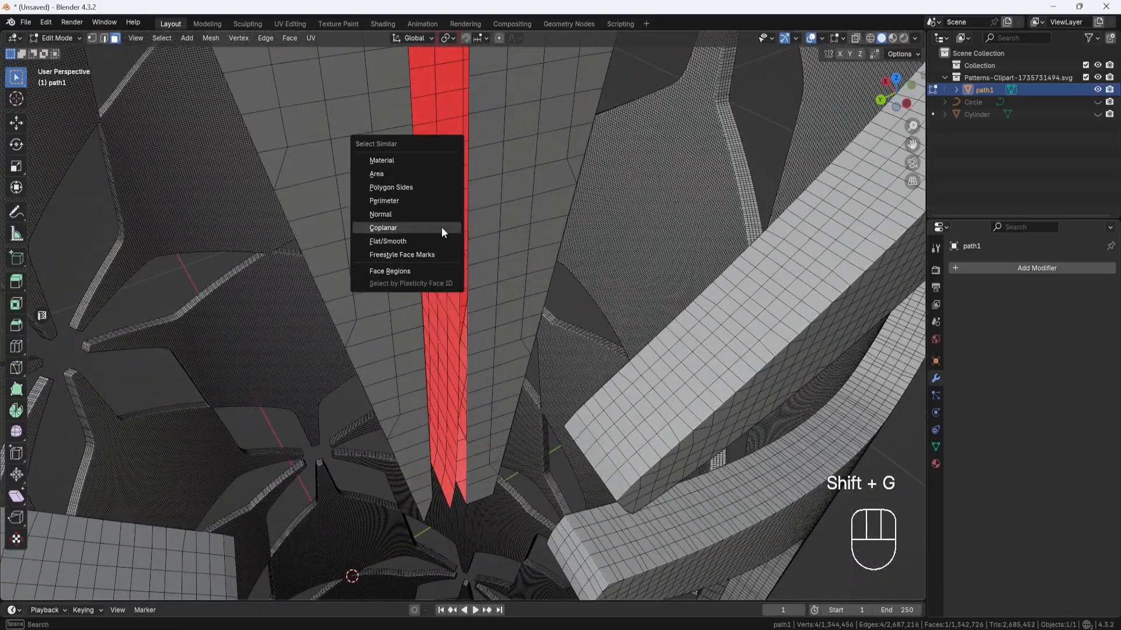
{"action": "left_click", "coordinate": [383, 227]}
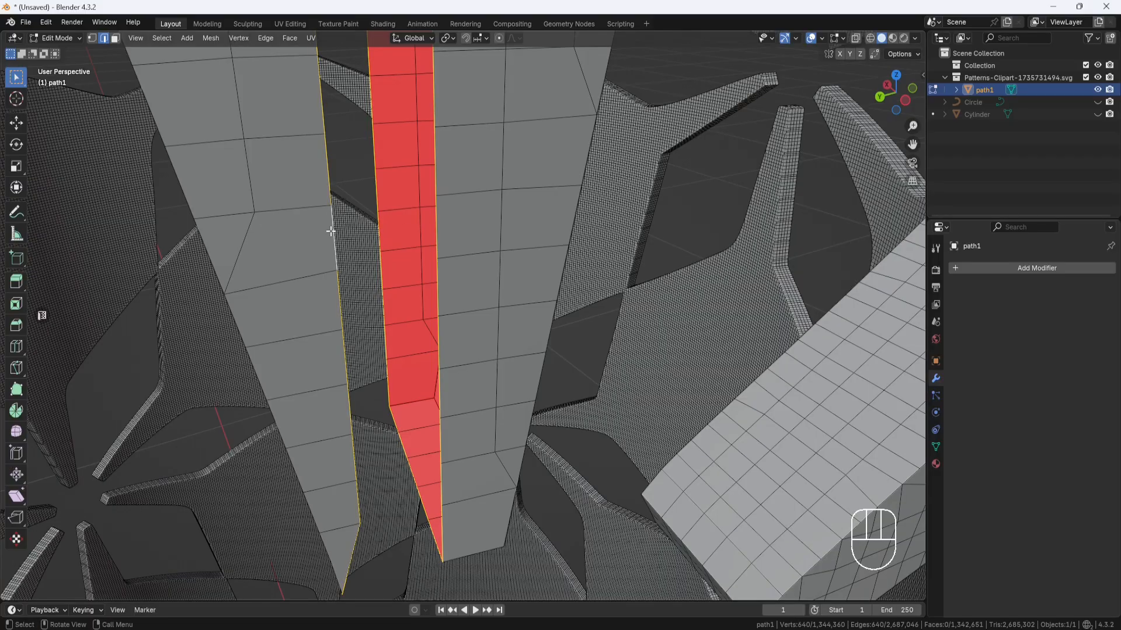
Bridge the two open seam edge loops with new faces, then clear the selection
{"action": "left_click", "coordinate": [265, 38]}
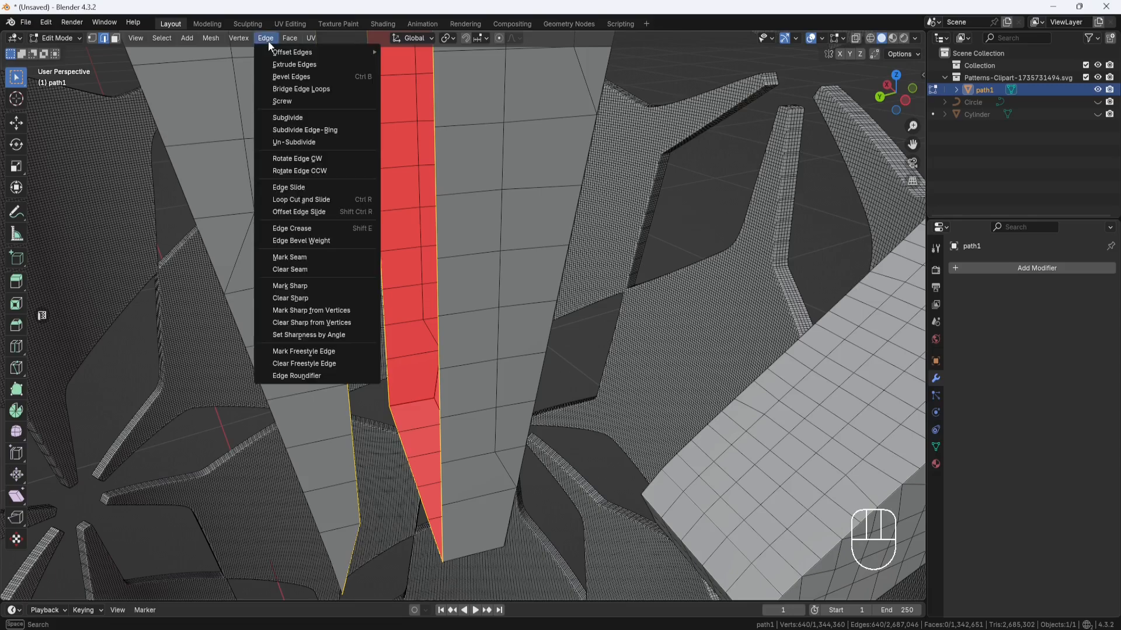
{"action": "mouse_move", "coordinate": [303, 93]}
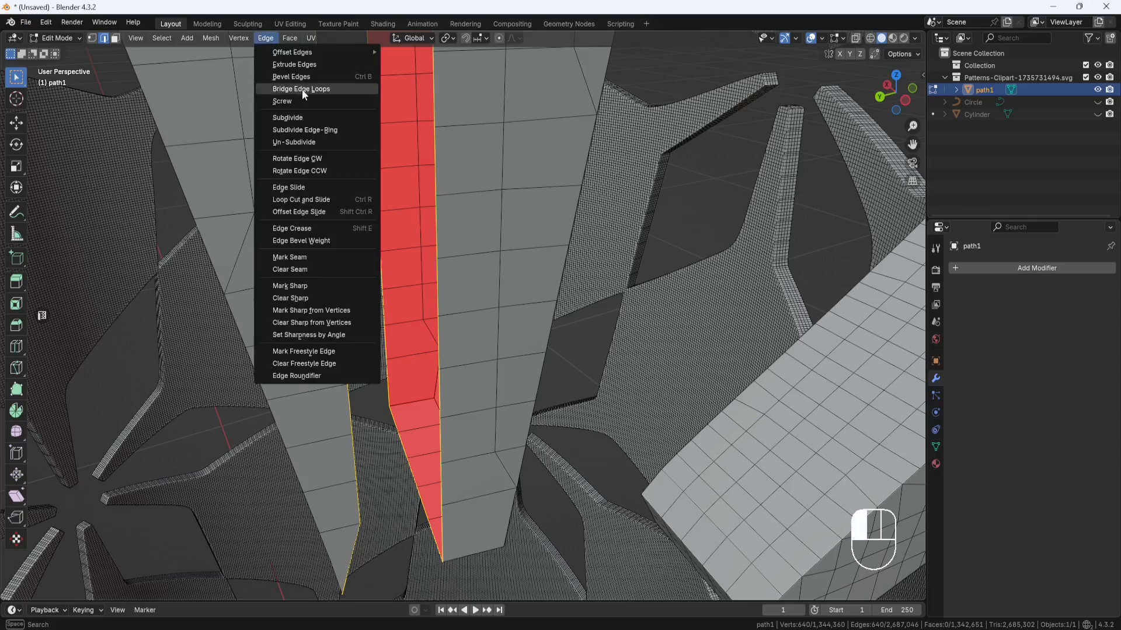
{"action": "left_click", "coordinate": [301, 89]}
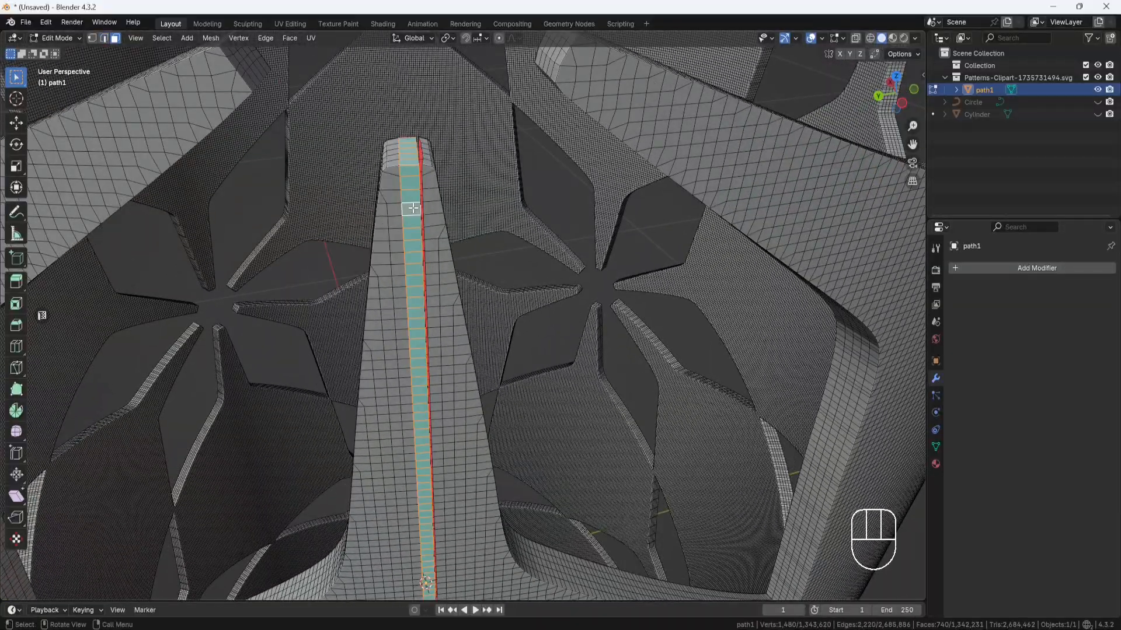
{"action": "left_click", "coordinate": [16, 346]}
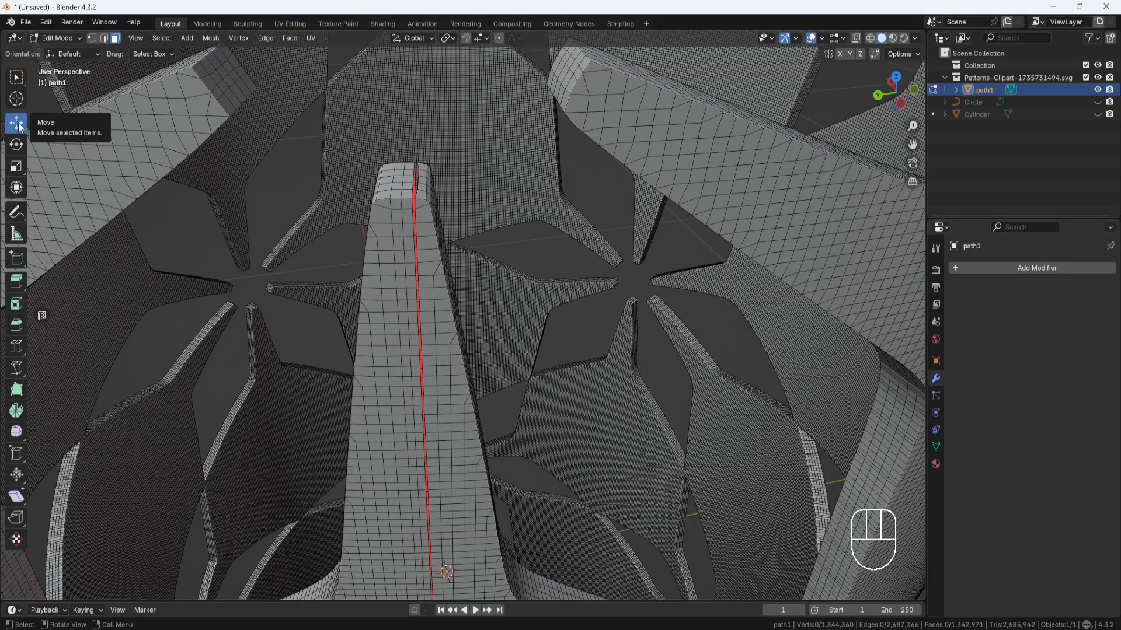
{"action": "left_click", "coordinate": [401, 246]}
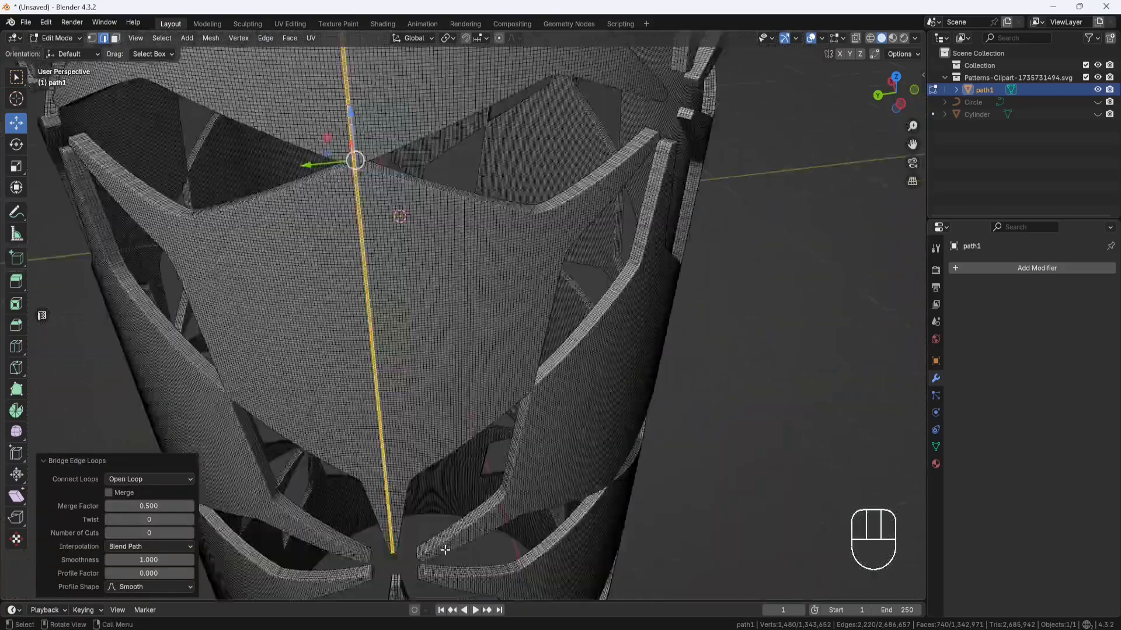
{"action": "key", "text": "x"}
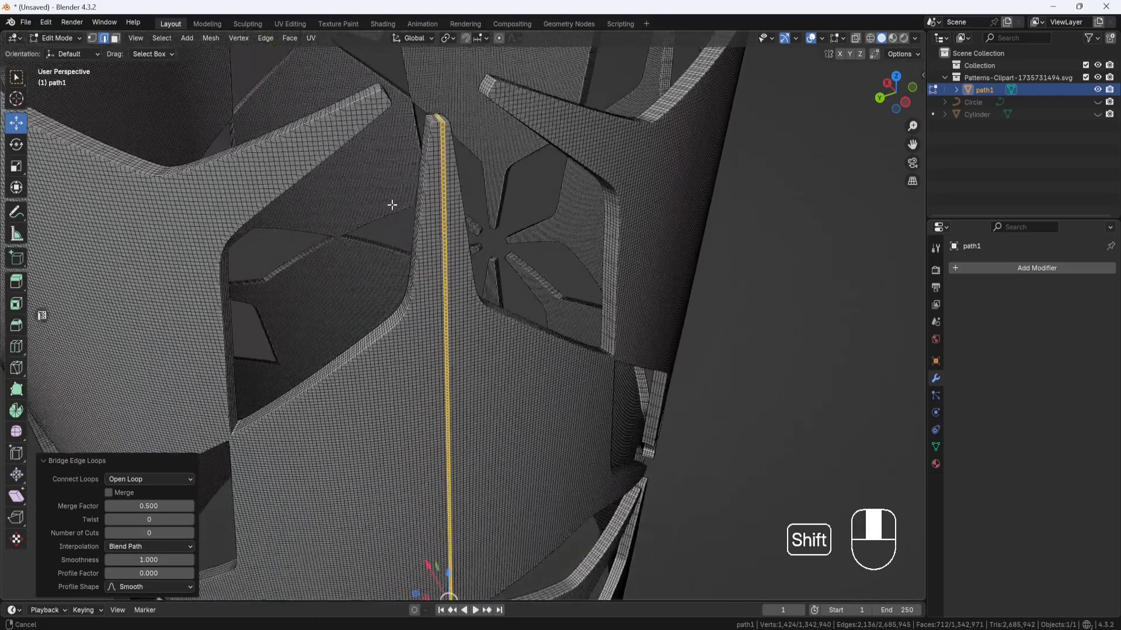
{"action": "left_click", "coordinate": [56, 38]}
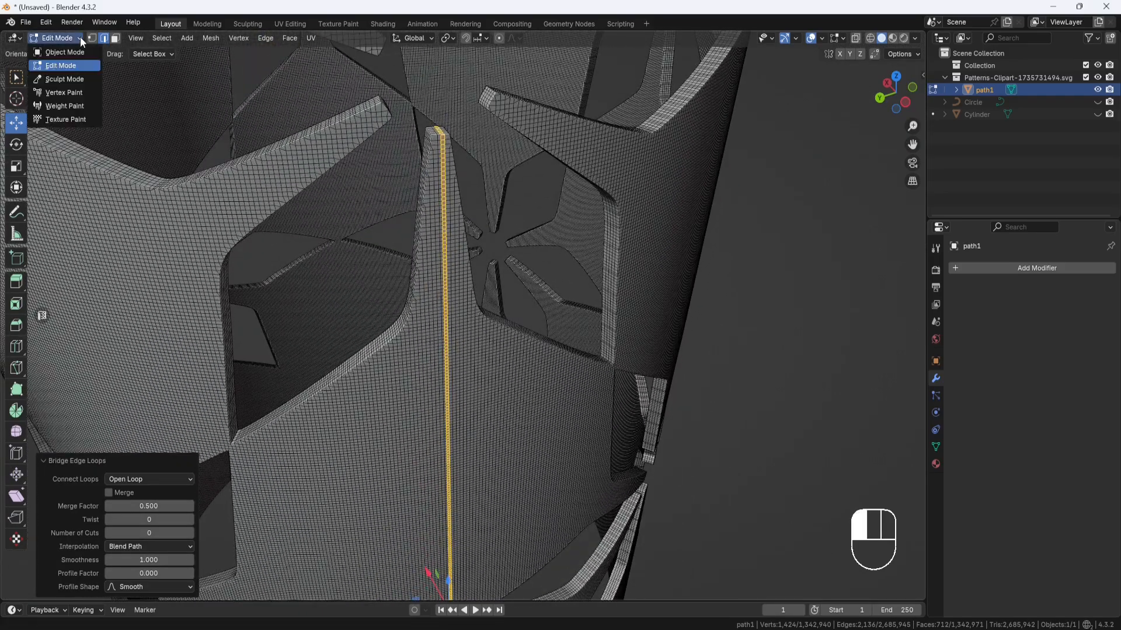
Return to Object Mode and orbit around the vase to check the seam side
{"action": "left_click", "coordinate": [64, 51]}
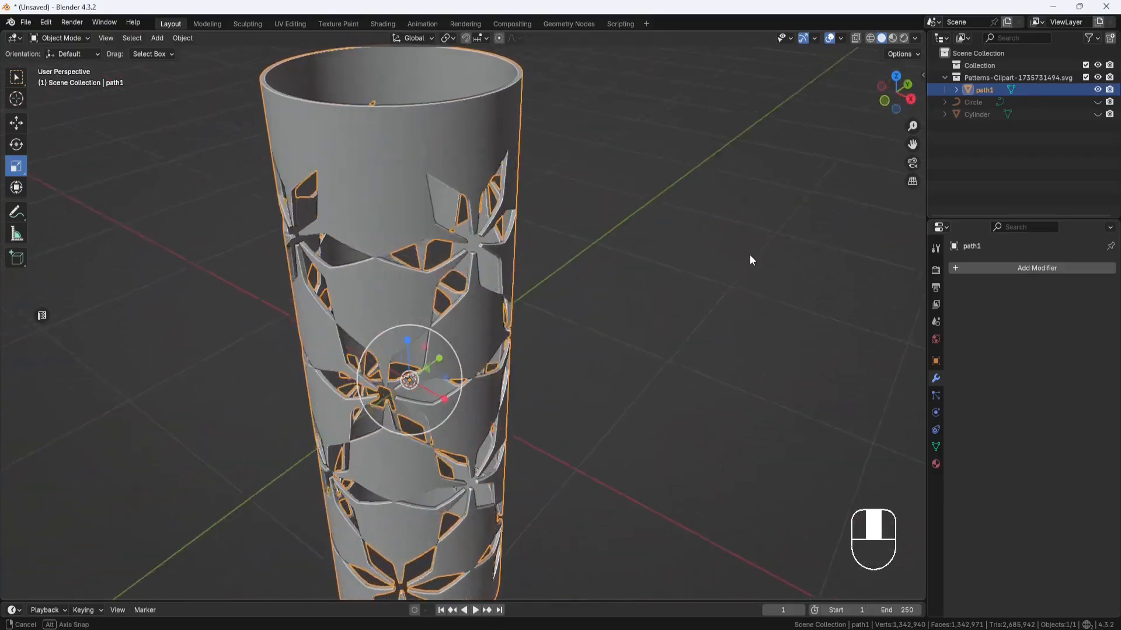
{"action": "left_click_drag", "start_coordinate": [750, 259], "coordinate": [652, 267]}
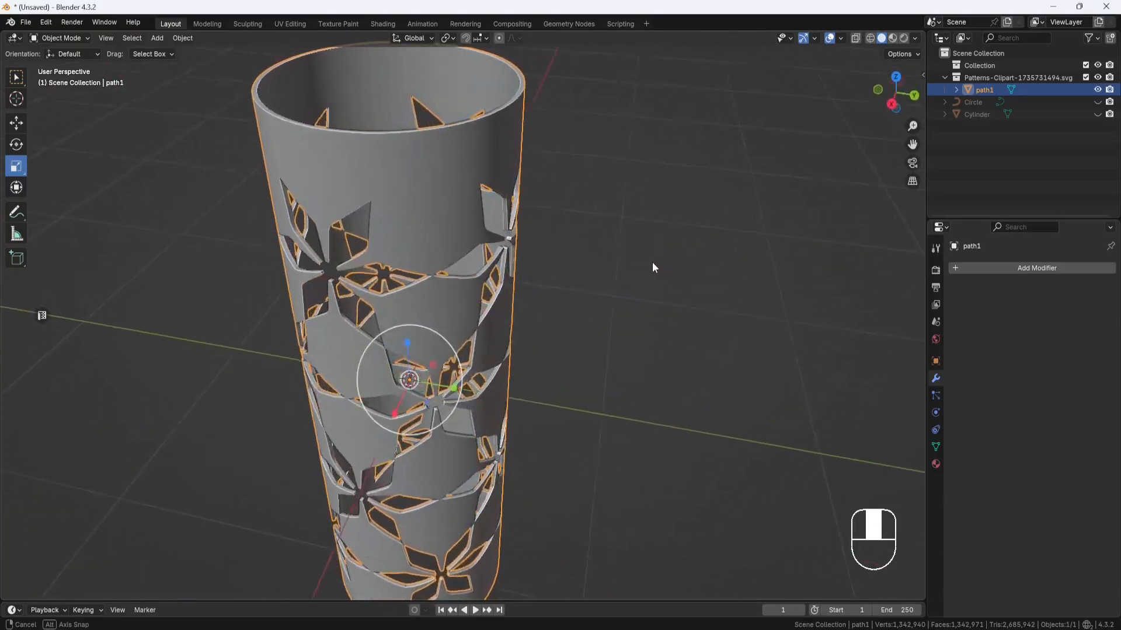
{"action": "left_click_drag", "start_coordinate": [651, 268], "coordinate": [640, 269]}
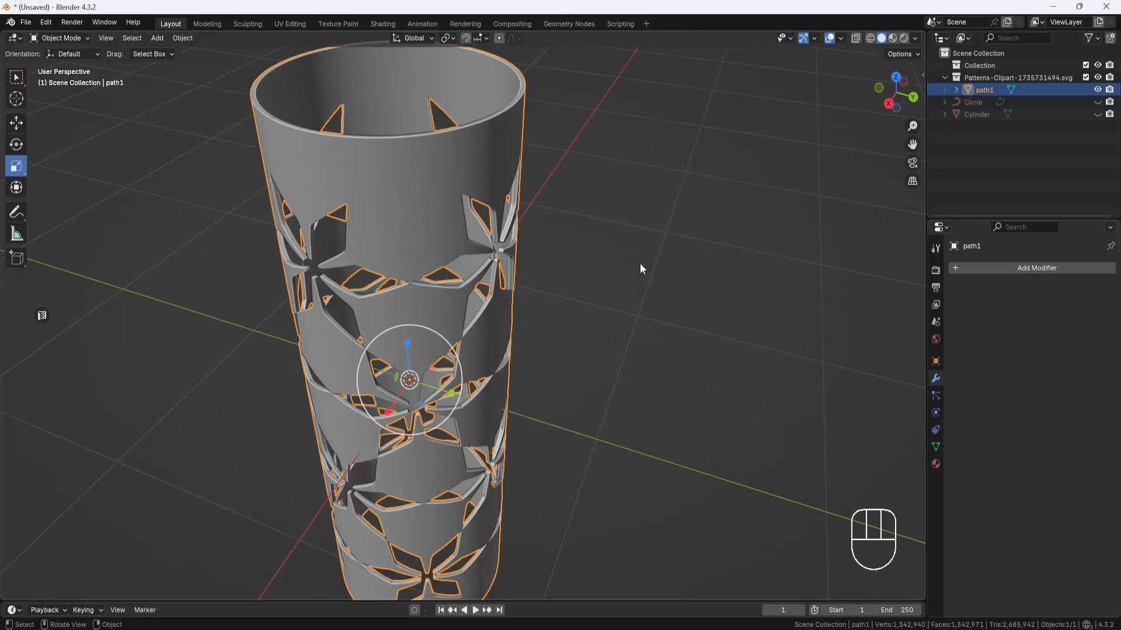